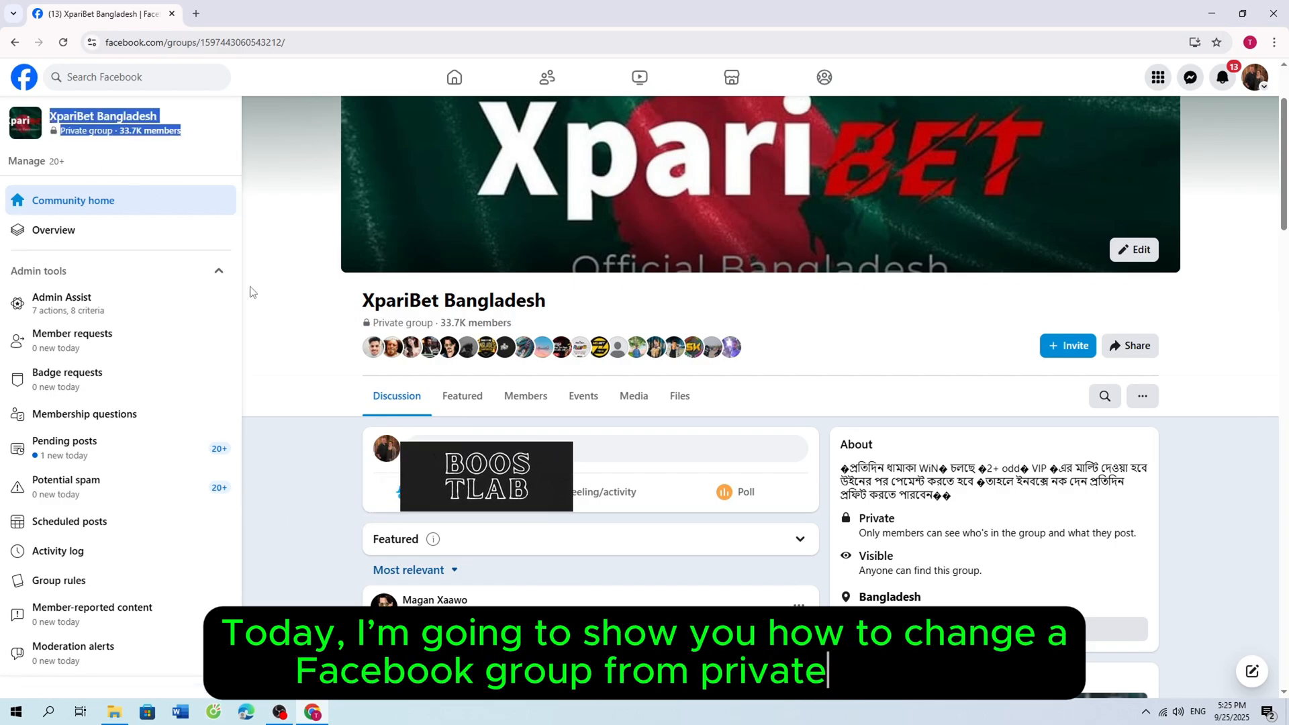
Extract the CONVERT PRIVATE GROUP TO PUBLIC ZIP here and open its inner extension folder.
scroll(down, 3)
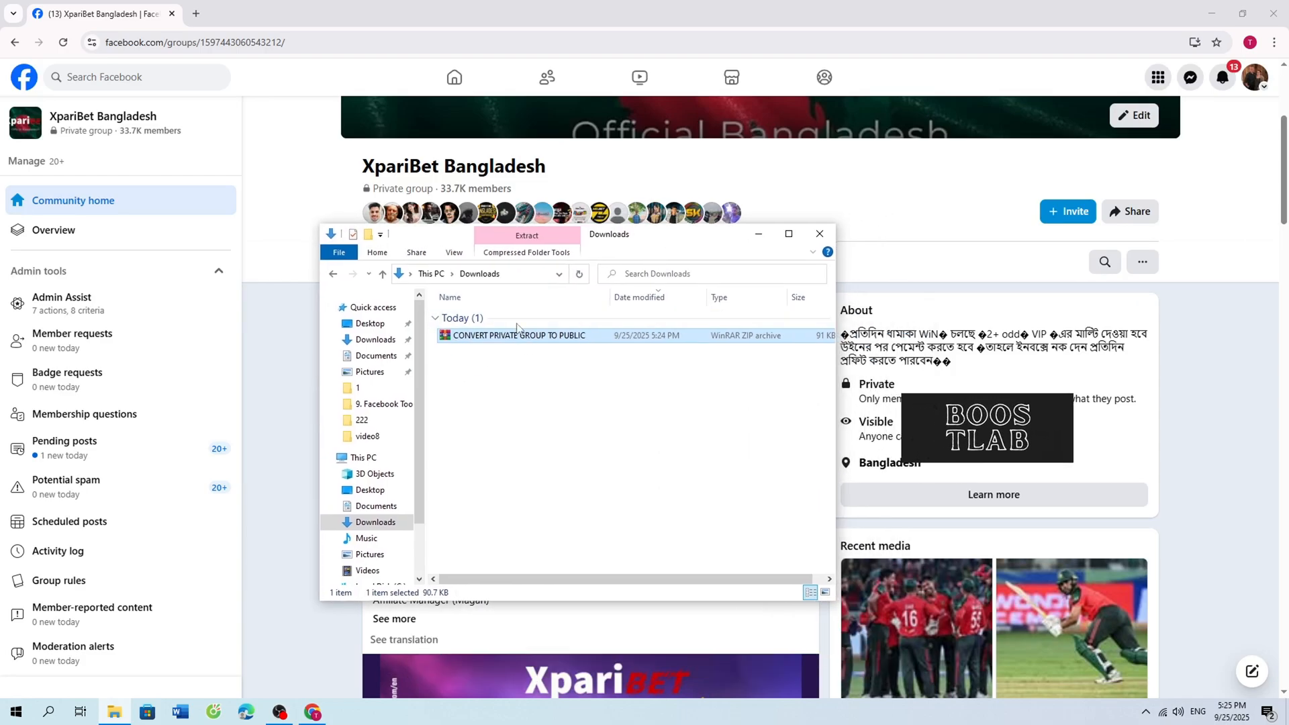
double_click(516, 335)
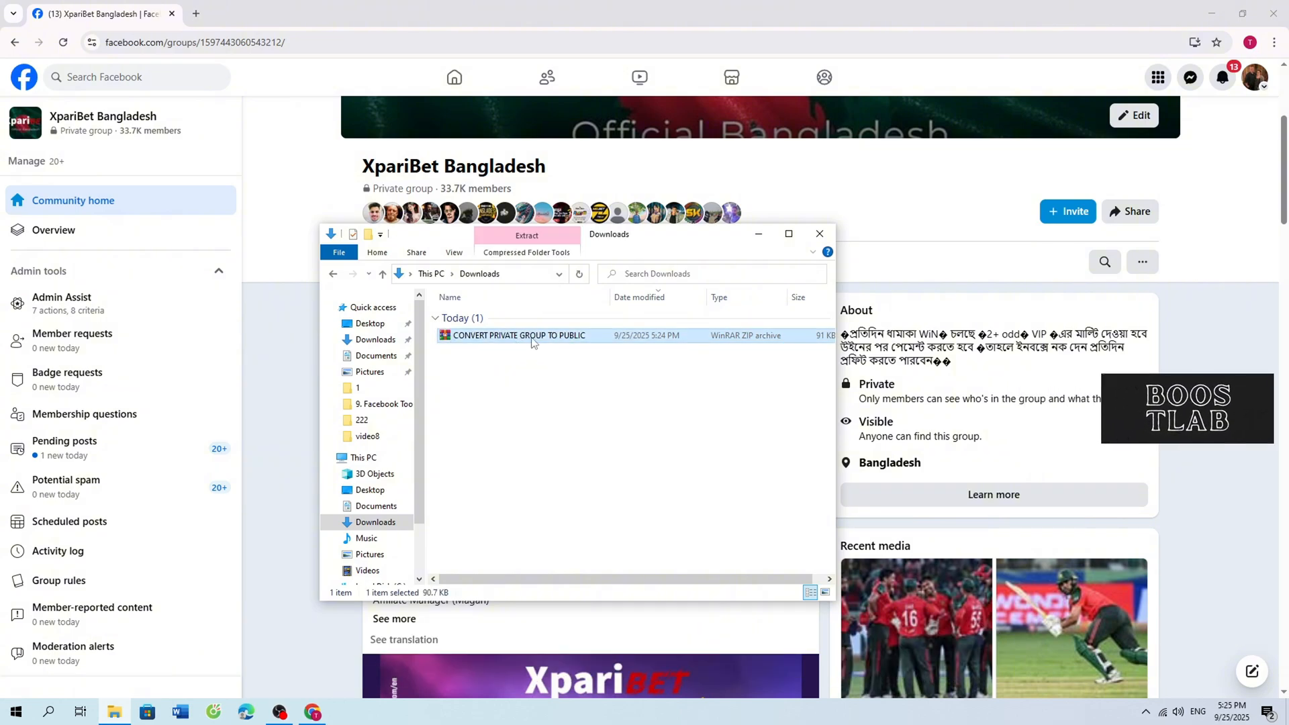
right_click(518, 336)
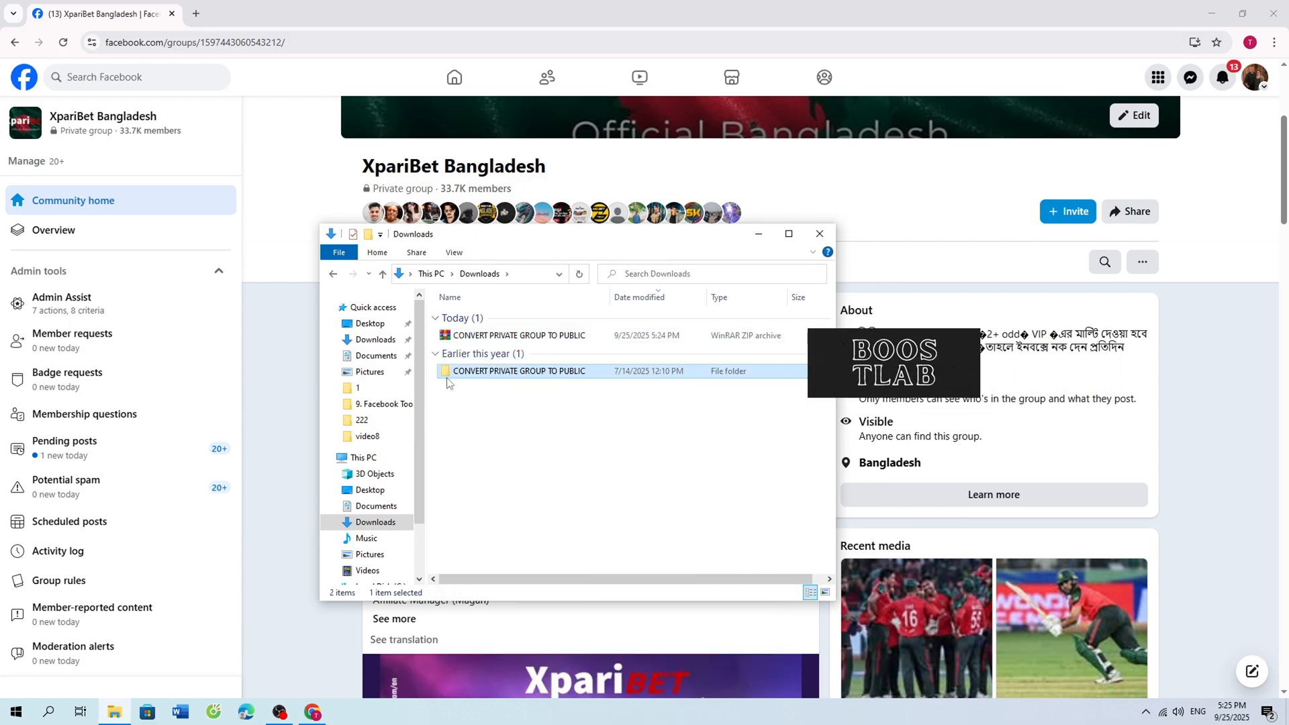
double_click(520, 370)
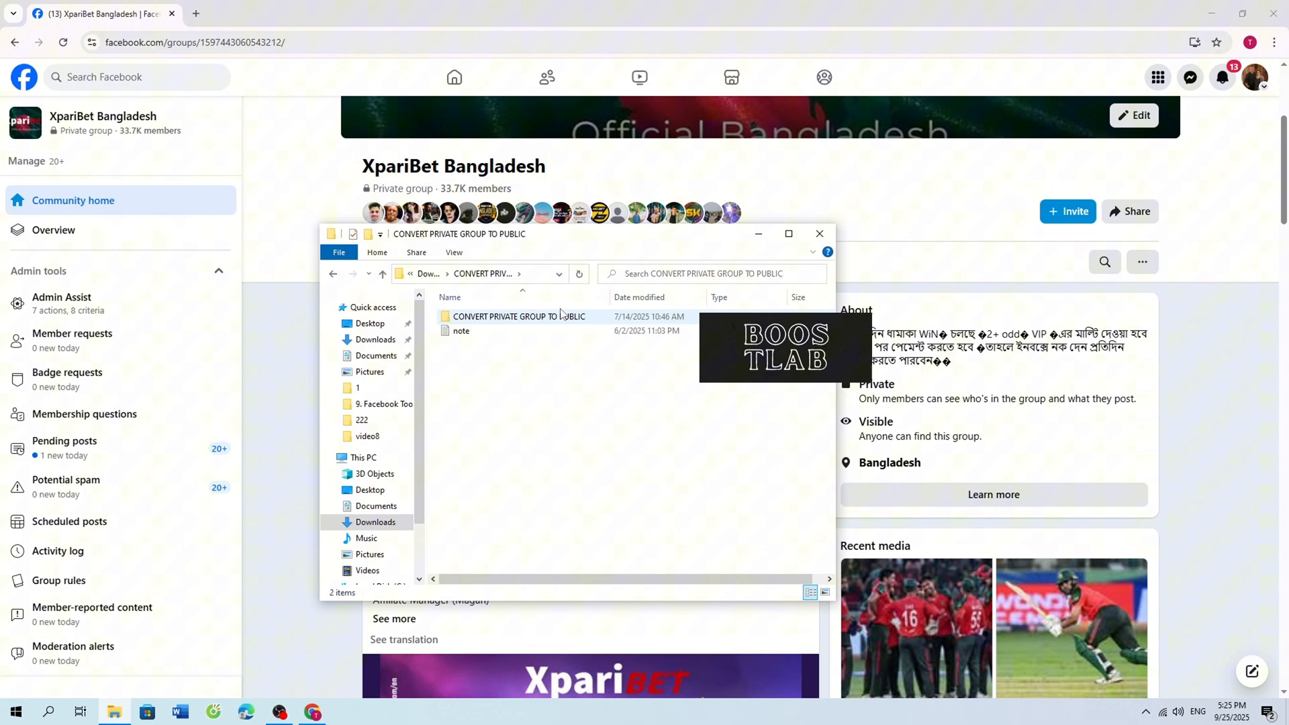
click(519, 316)
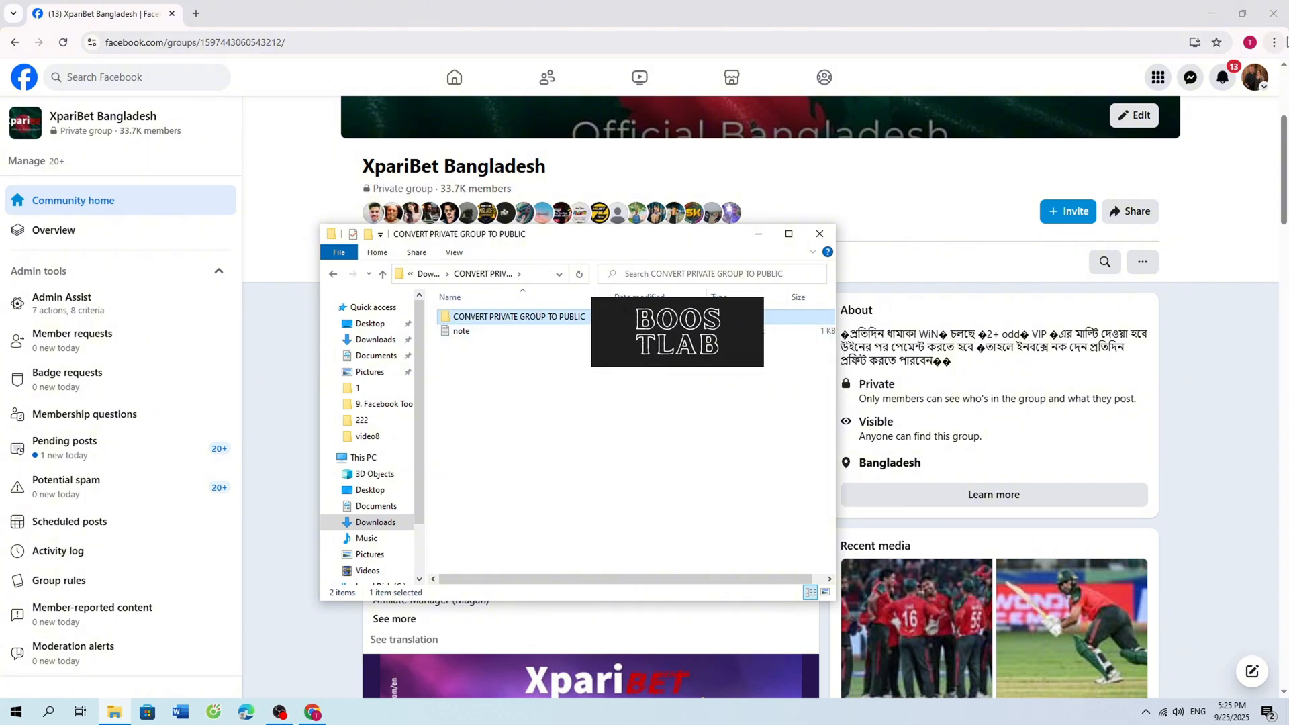
Open Chrome's Manage Extensions page through the three-dot menu.
click(819, 234)
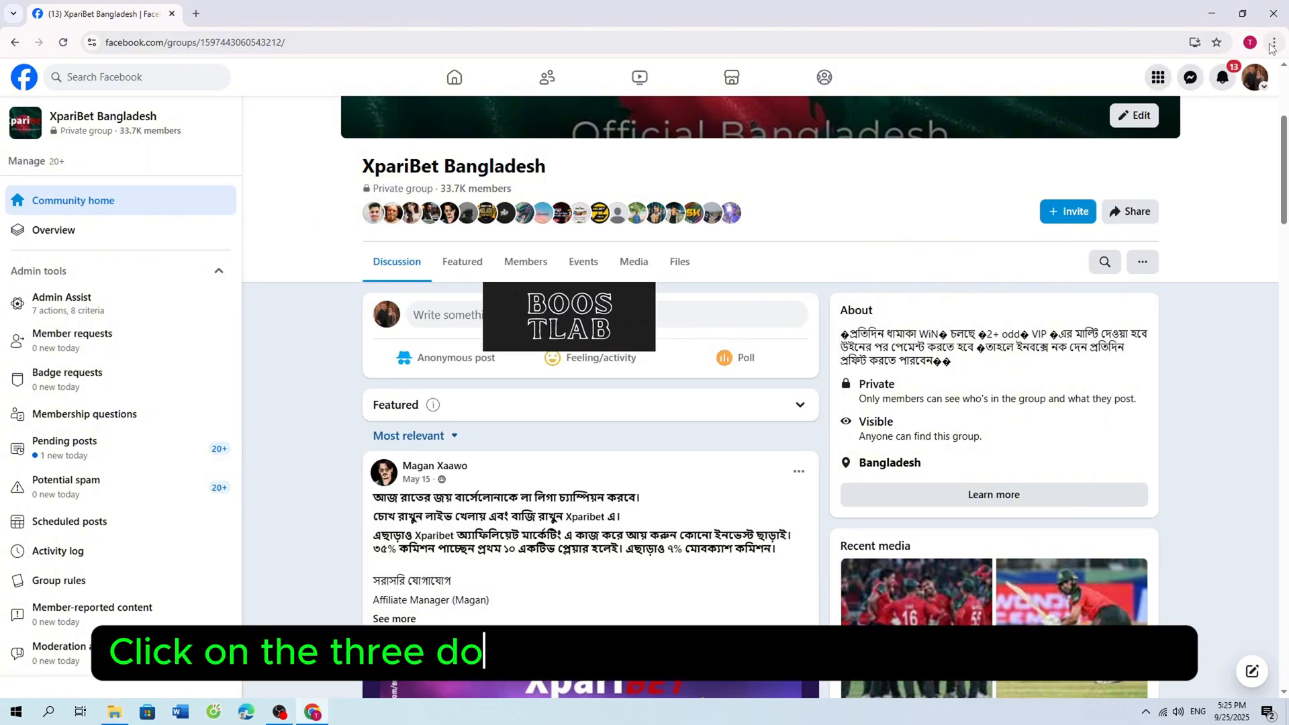
click(1273, 42)
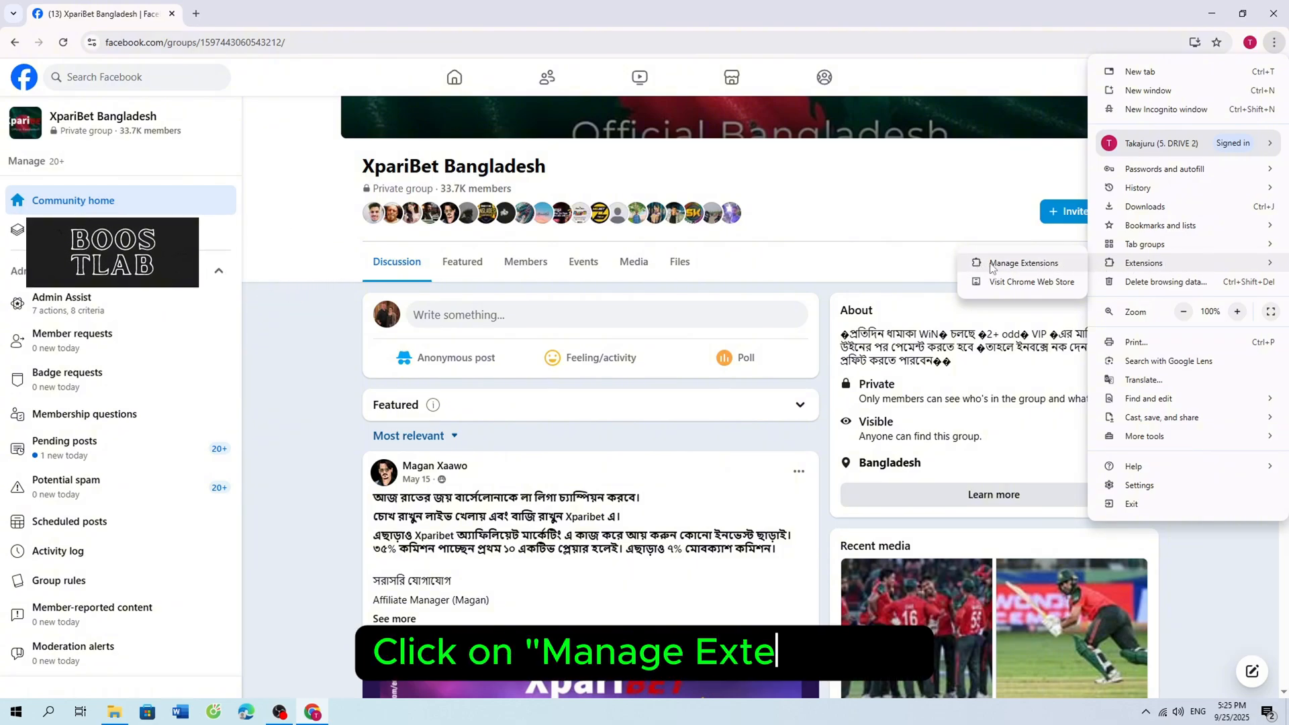
click(1023, 263)
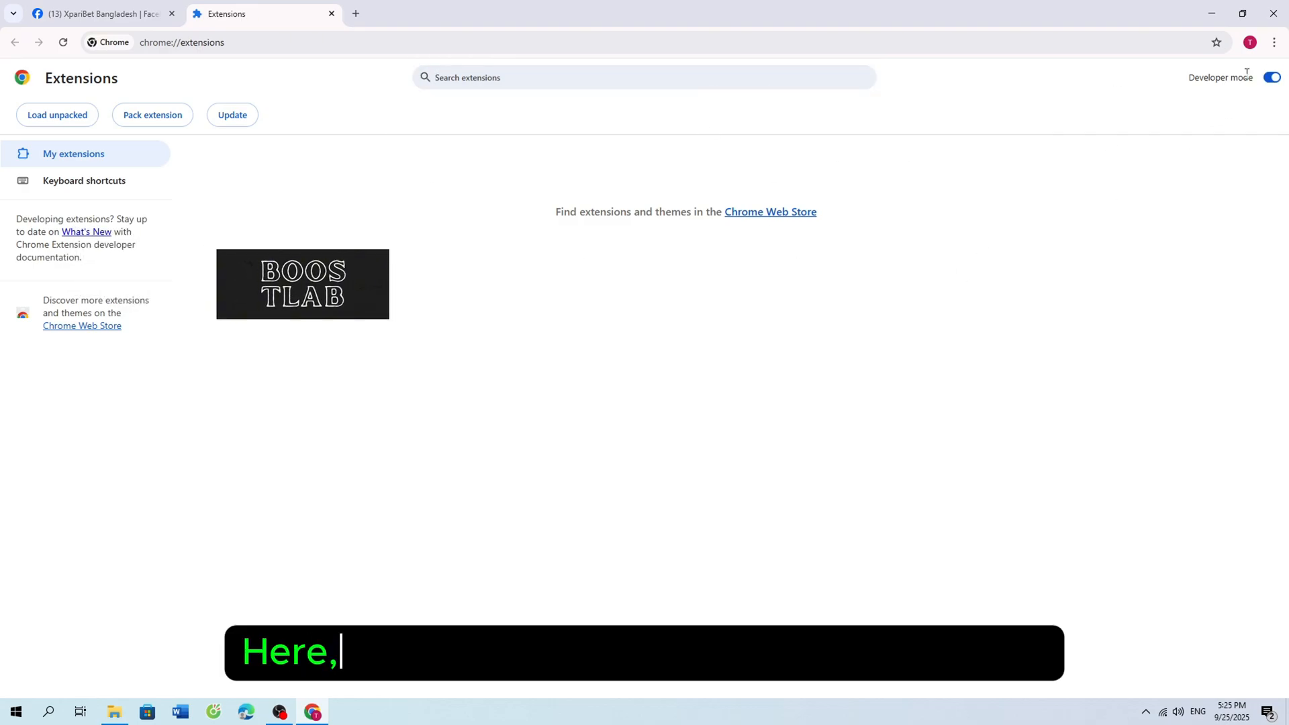
click(1272, 76)
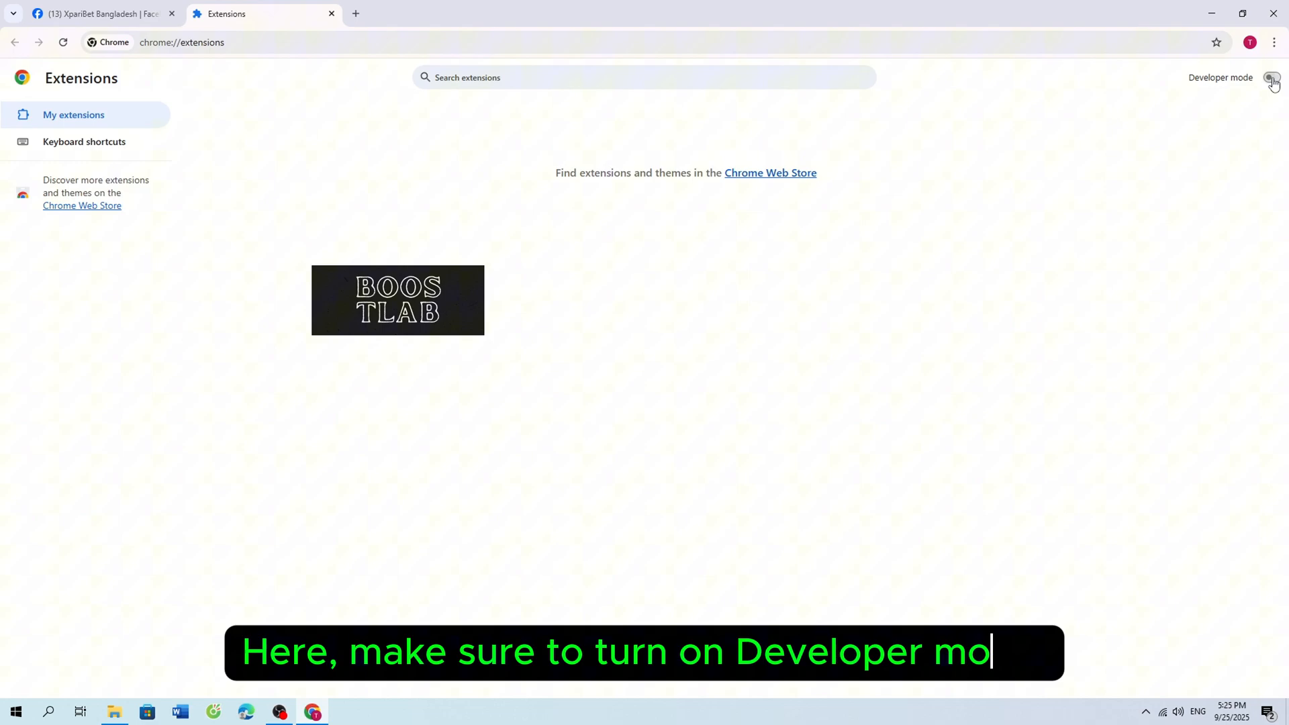
click(1271, 77)
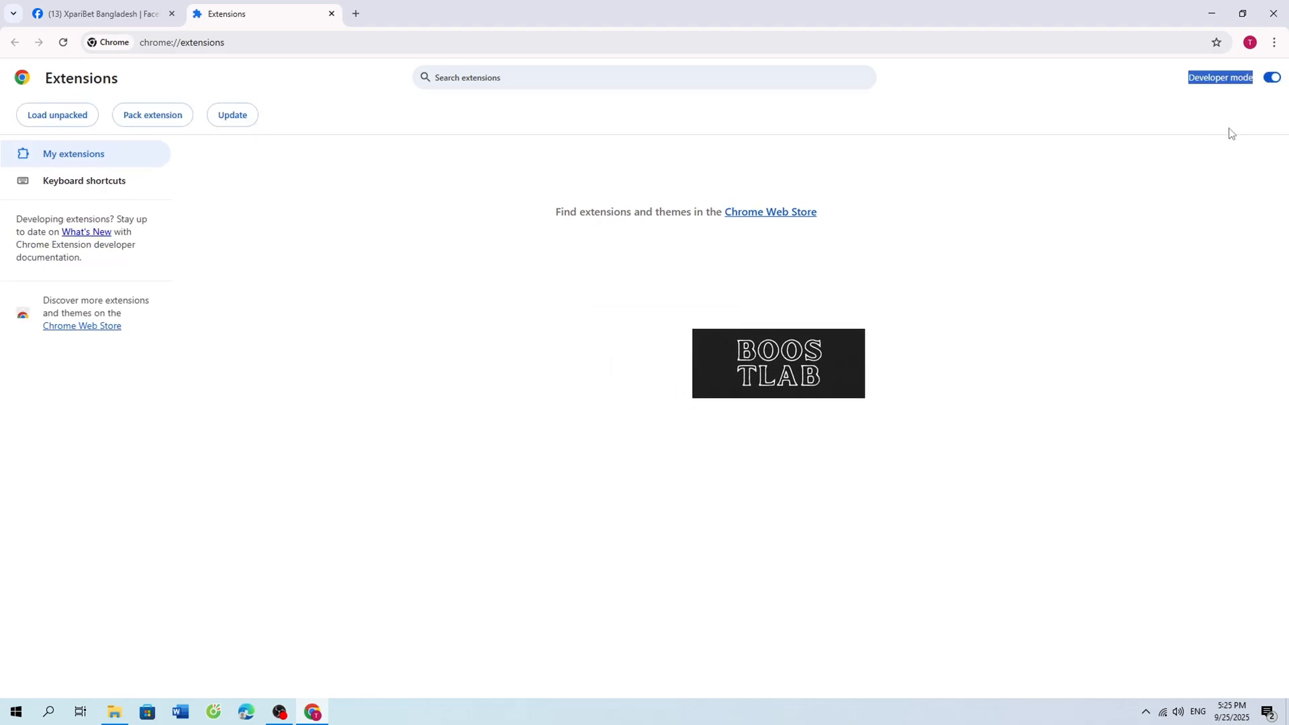
click(115, 711)
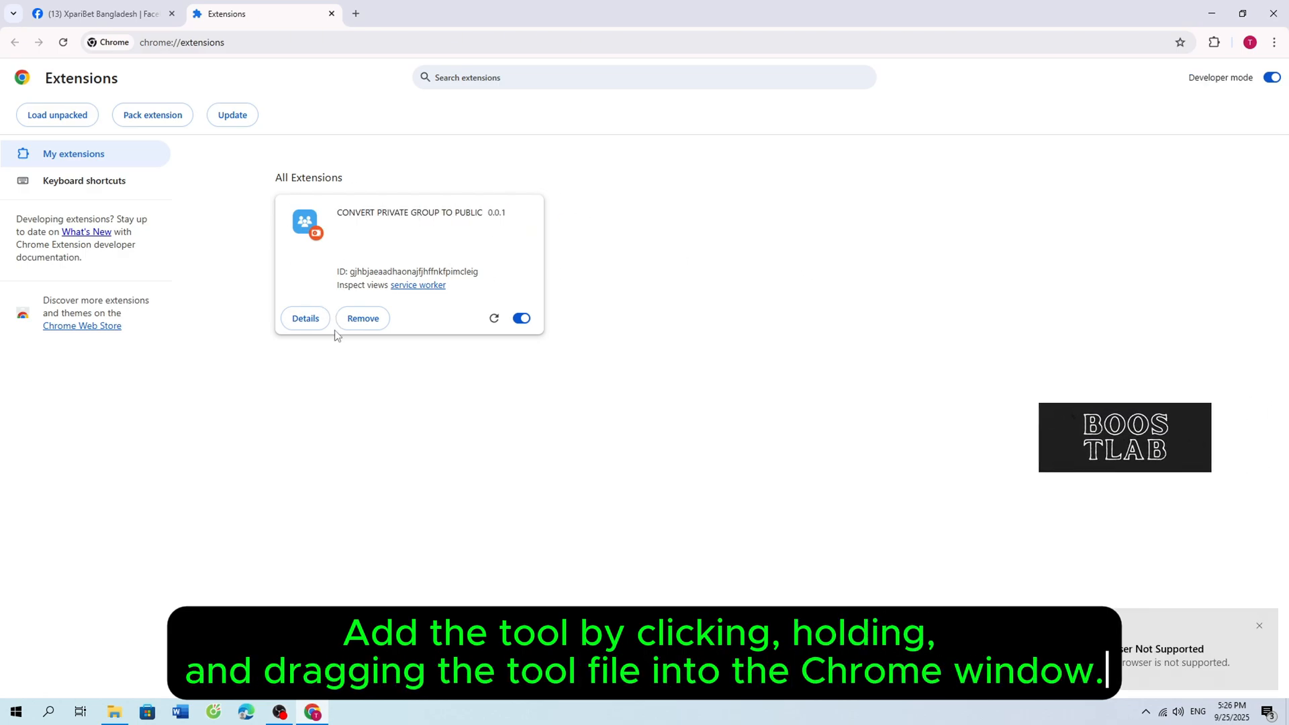
click(361, 318)
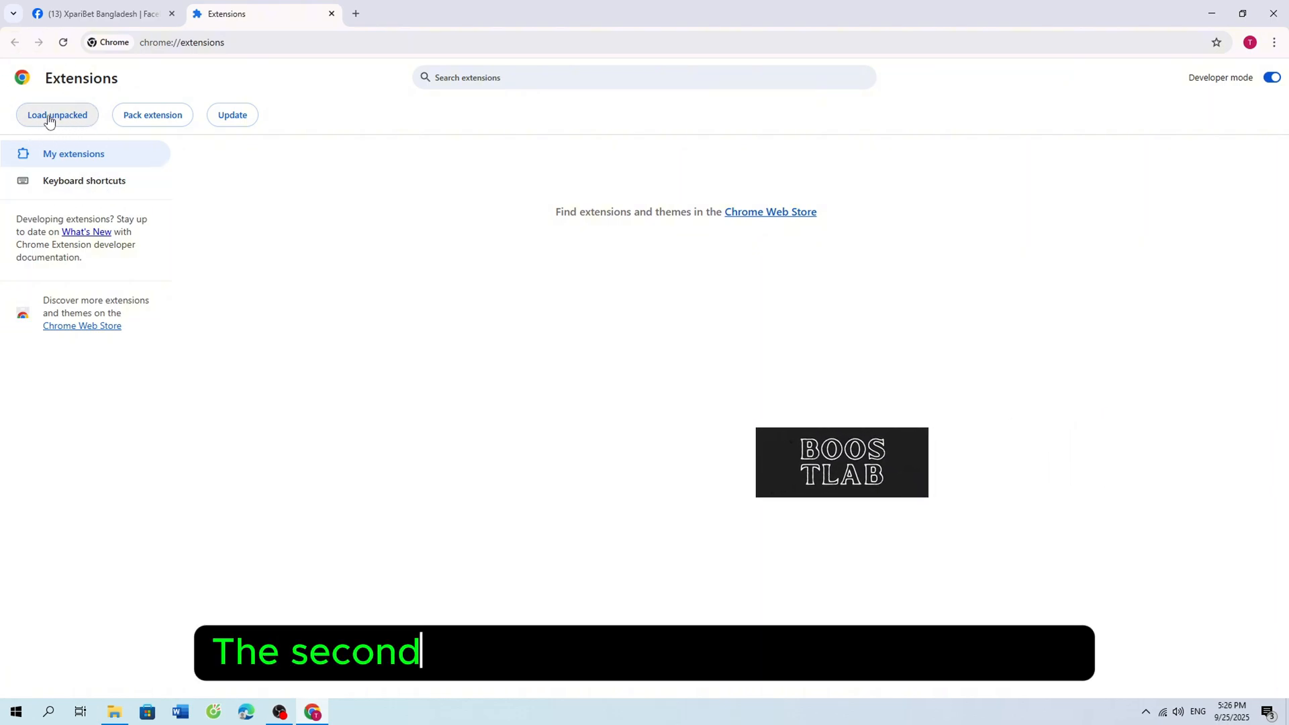
Load unpacked from Downloads > CONVERT PRIVATE GROUP TO PUBLIC inner folder and dismiss the notification.
click(57, 114)
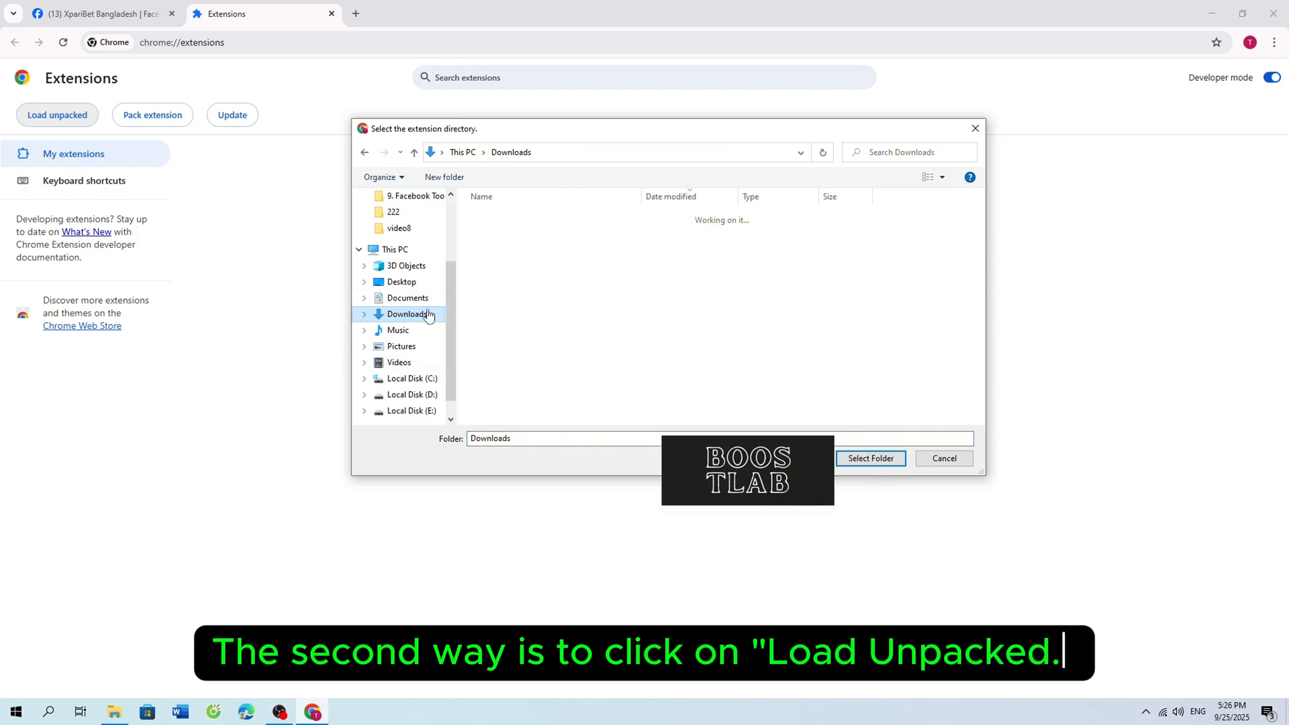
click(407, 314)
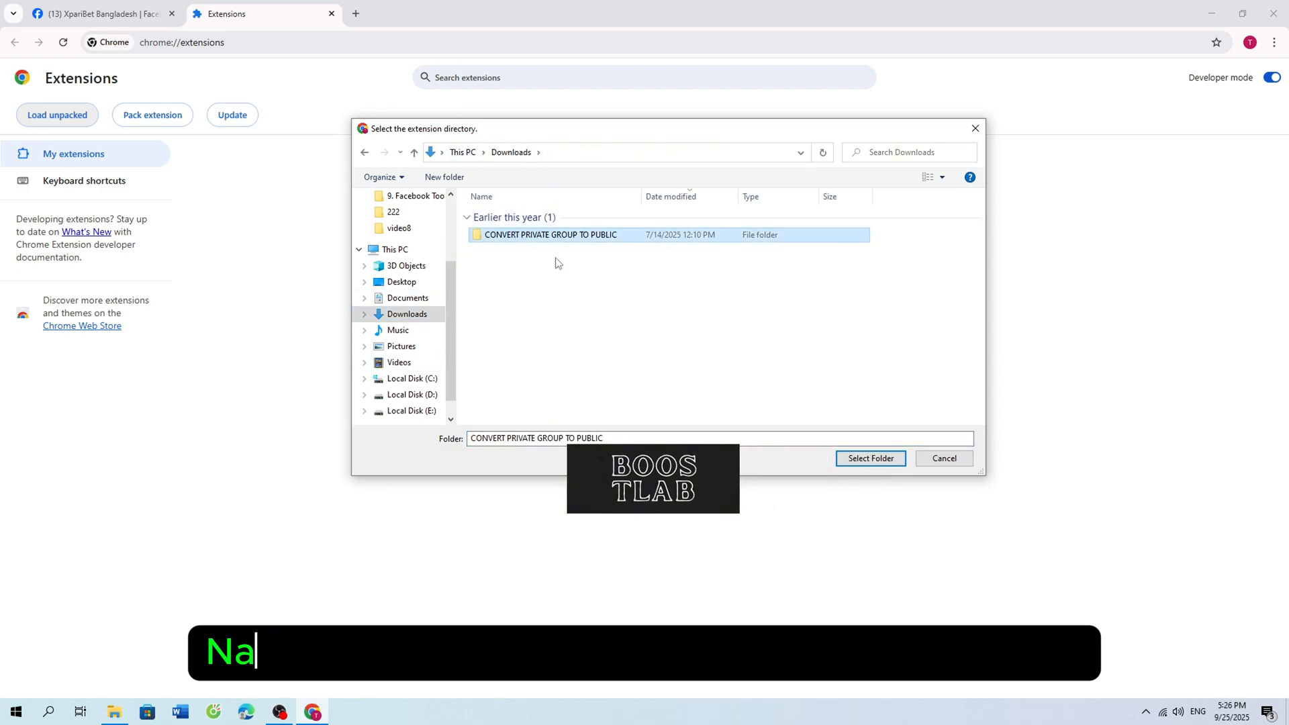
double_click(549, 235)
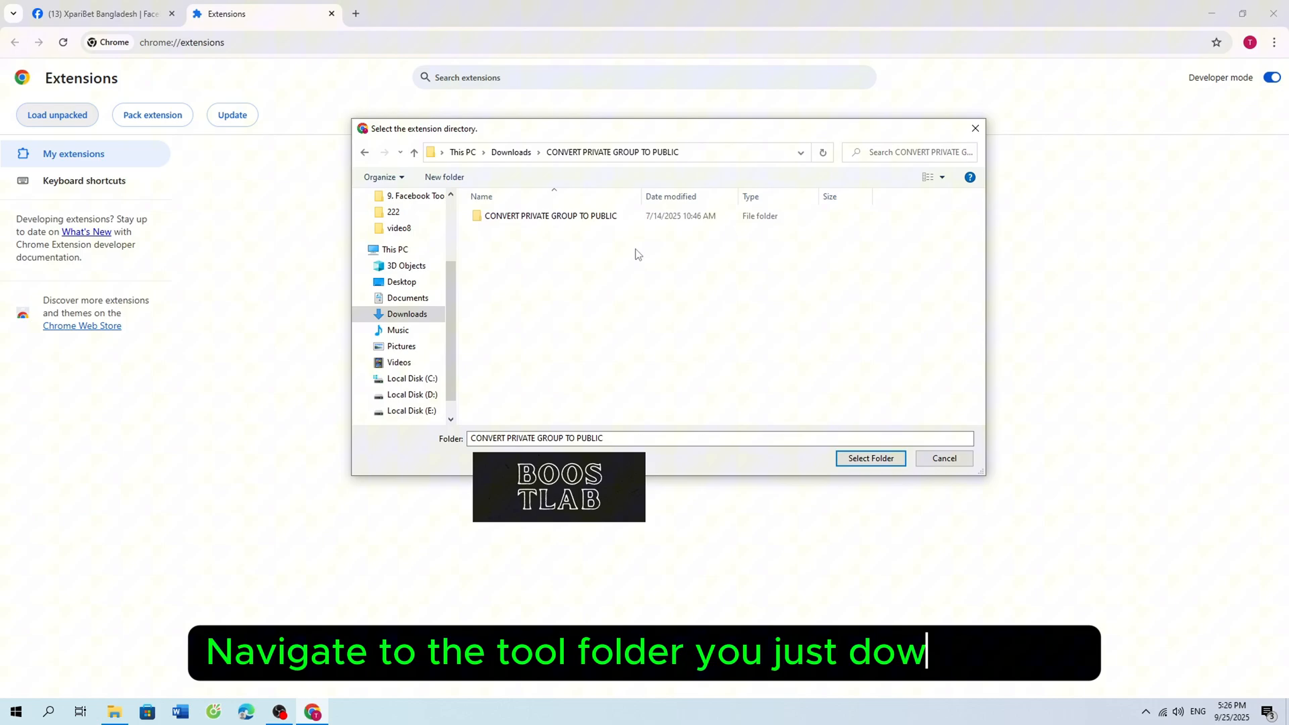
double_click(550, 216)
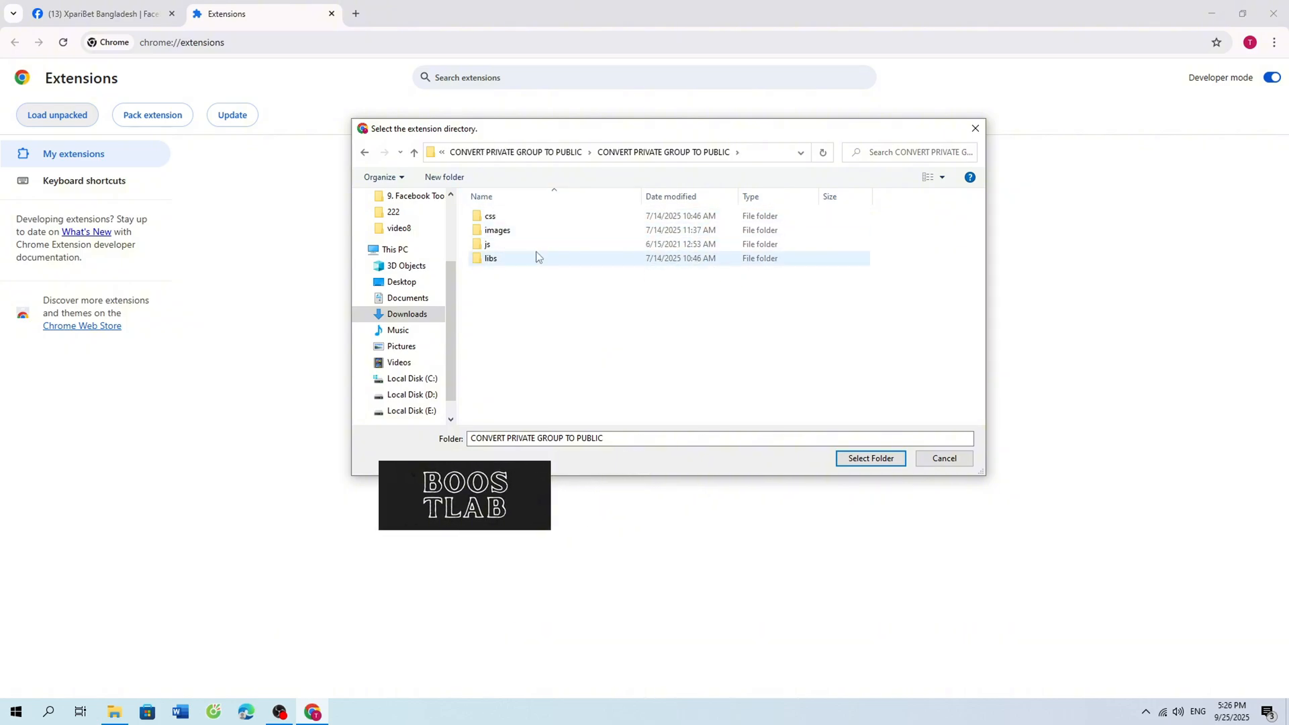
click(870, 458)
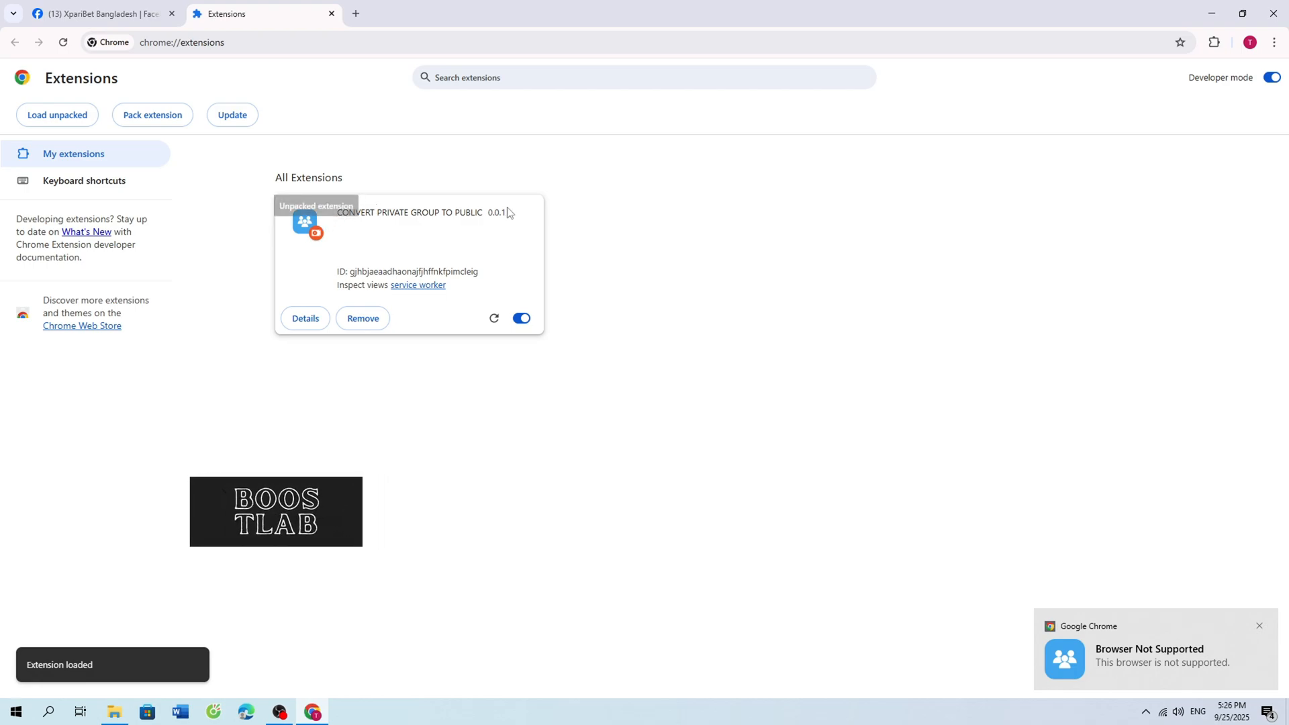
click(1213, 41)
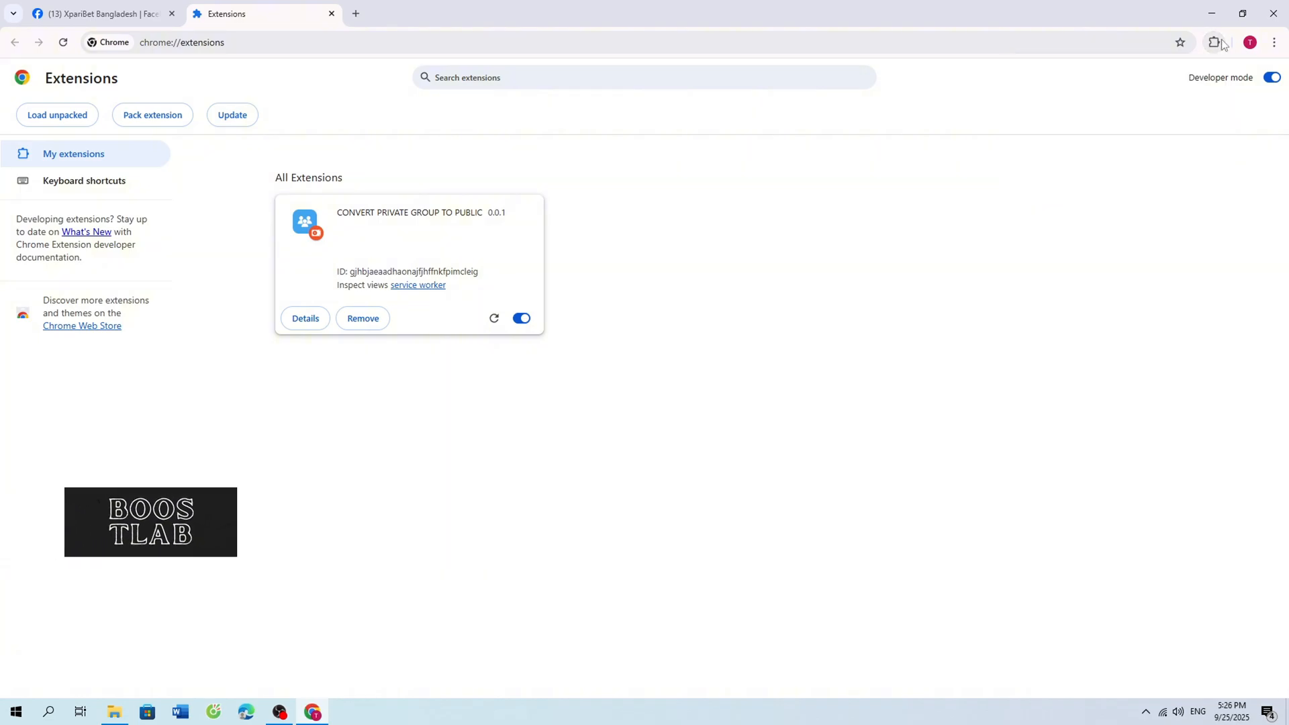
Launch the CONVERT PRIVATE GROUP TO PUBLIC extension form, then return to the XpariBet Bangladesh group.
click(1213, 42)
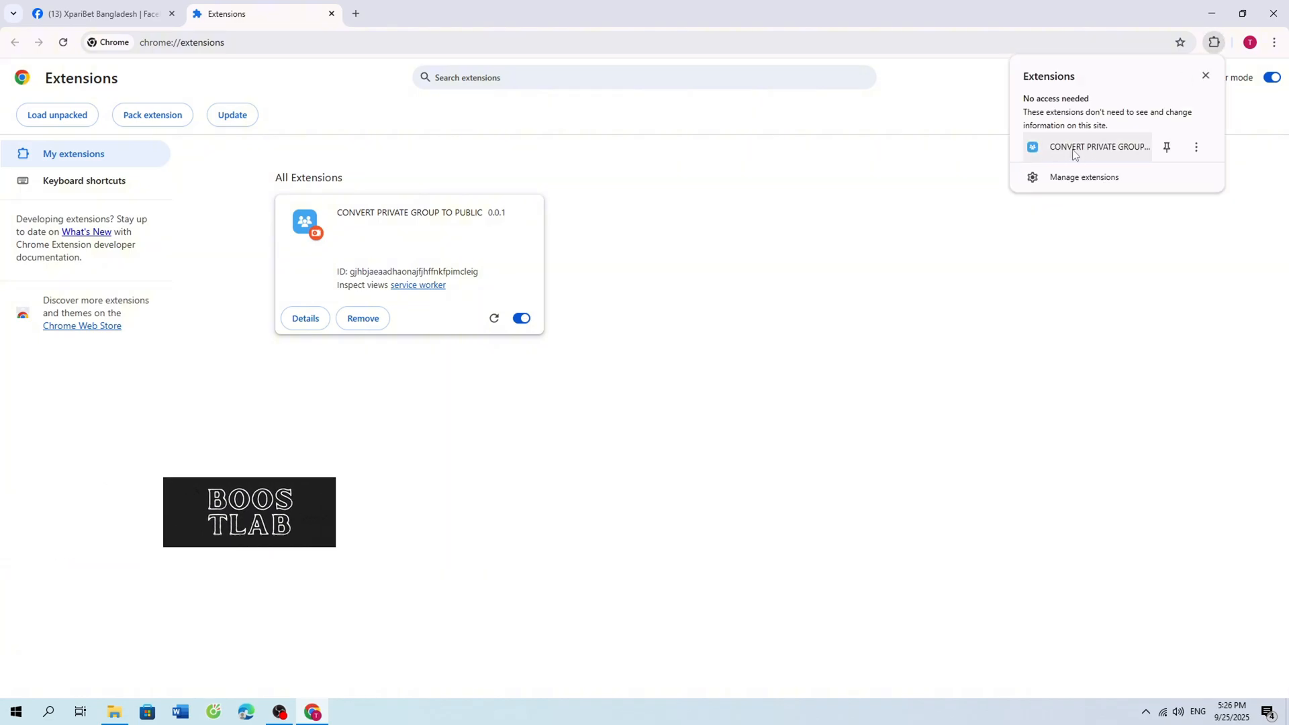
click(1099, 146)
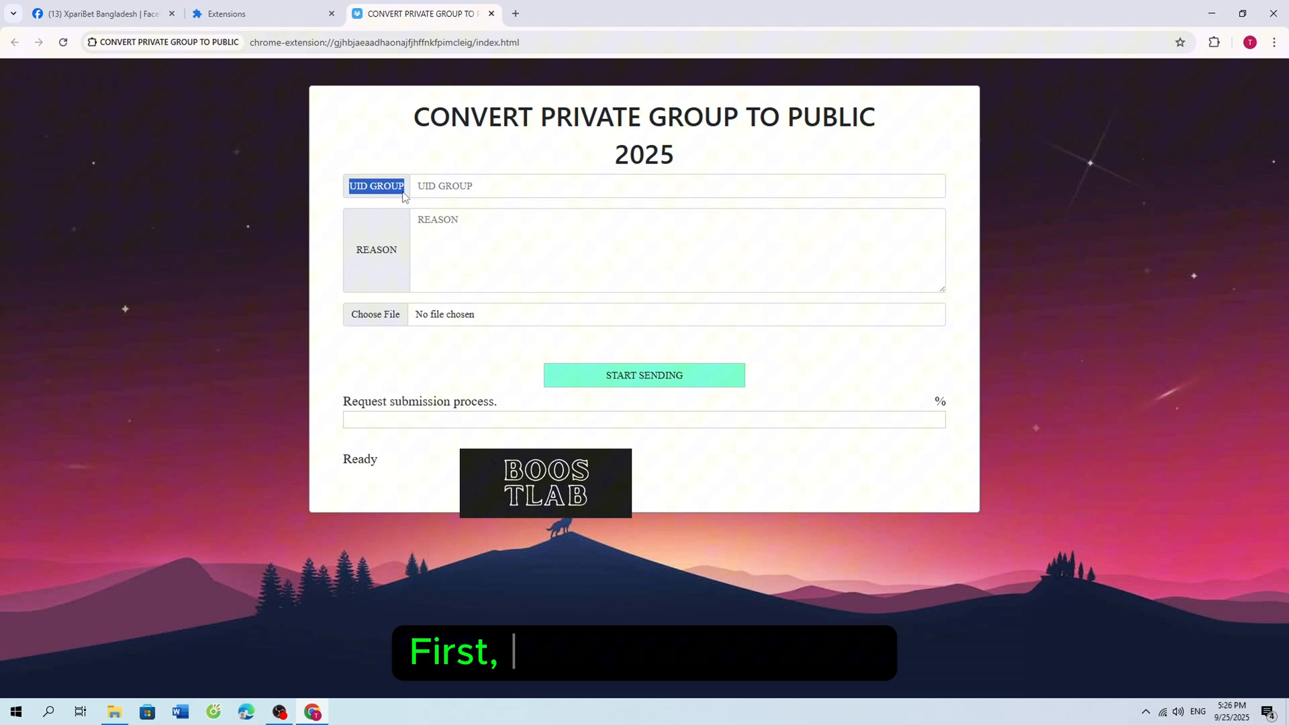
click(674, 185)
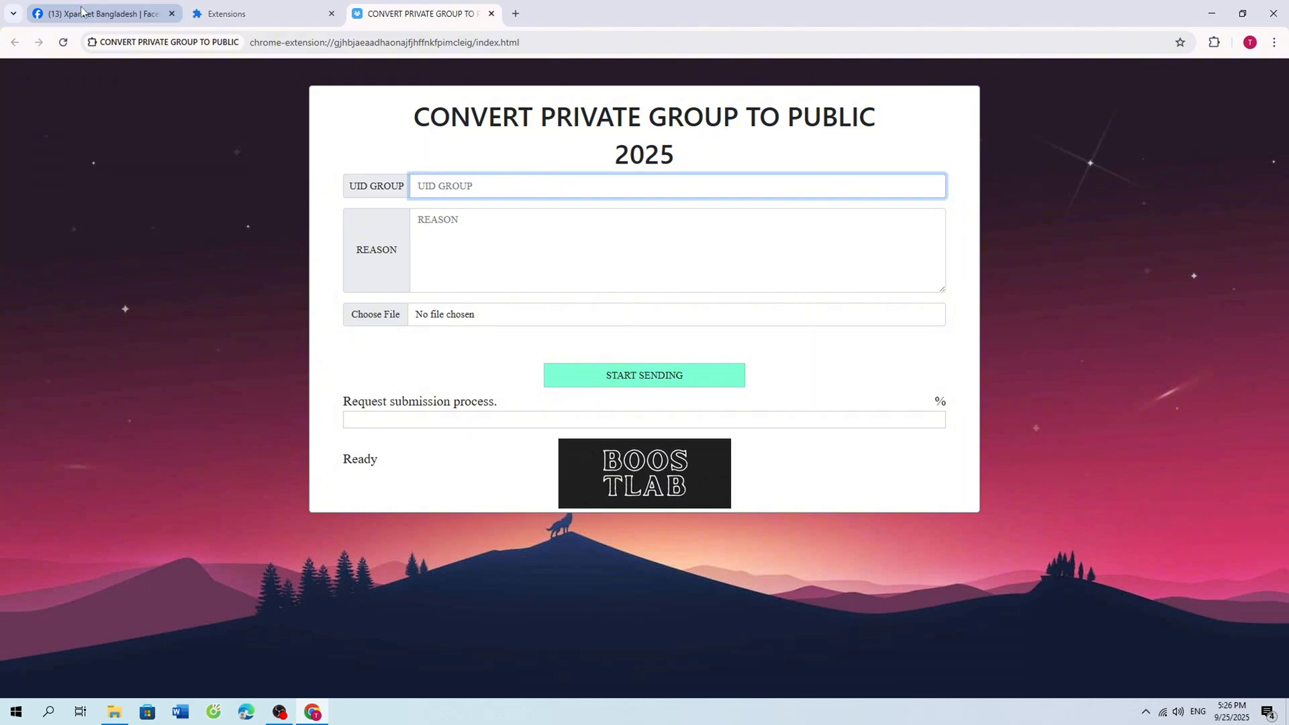
click(99, 13)
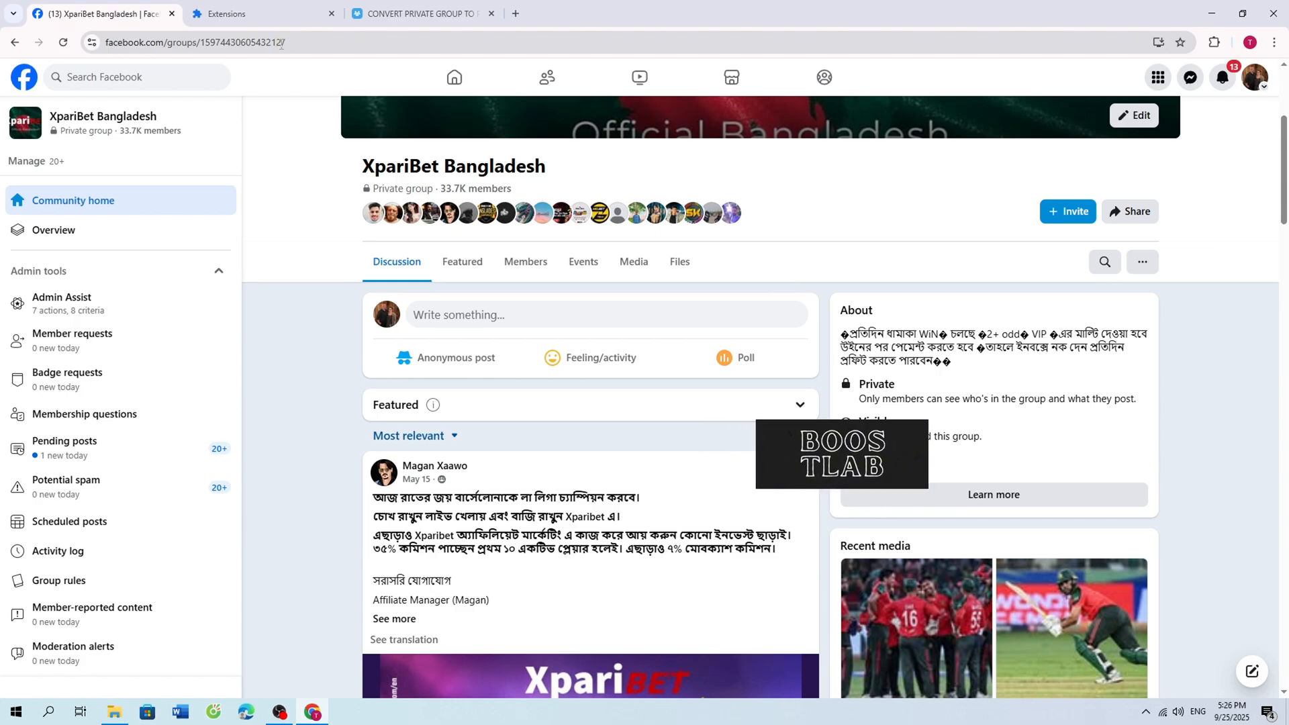
Copy the group ID from Facebook's address bar and paste it into UID GROUP.
click(222, 42)
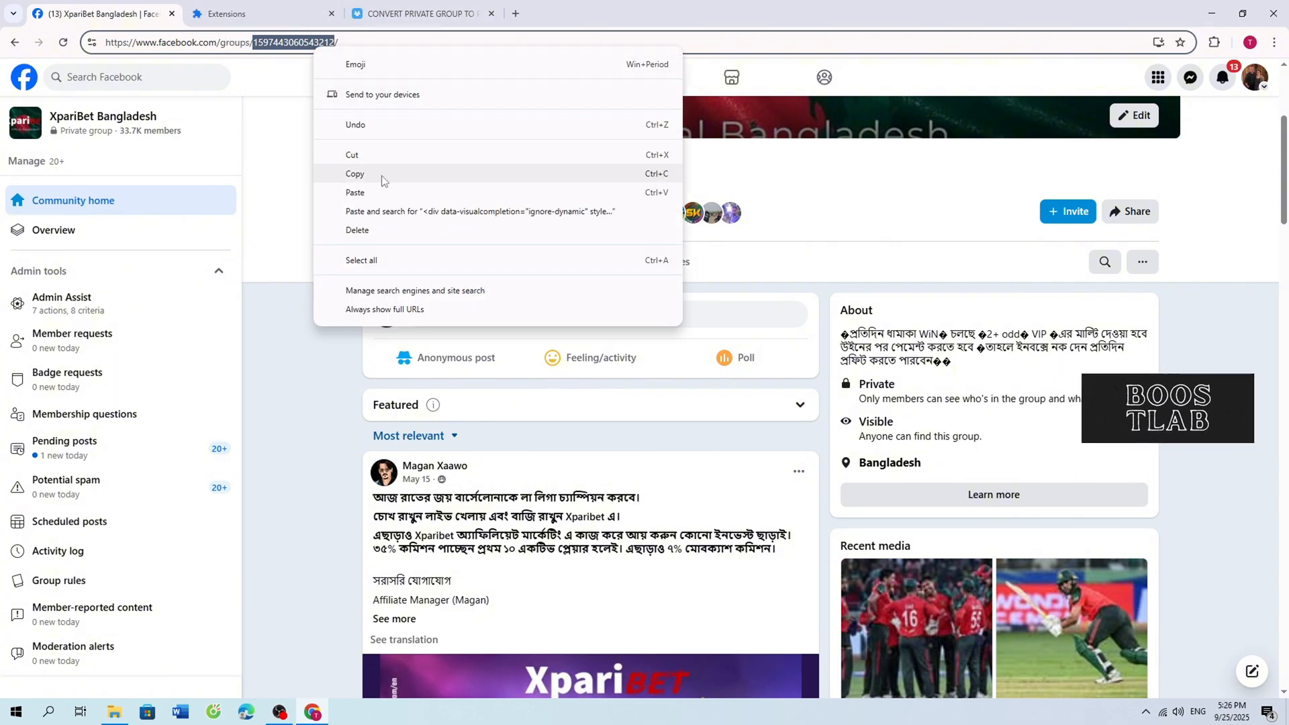
click(421, 13)
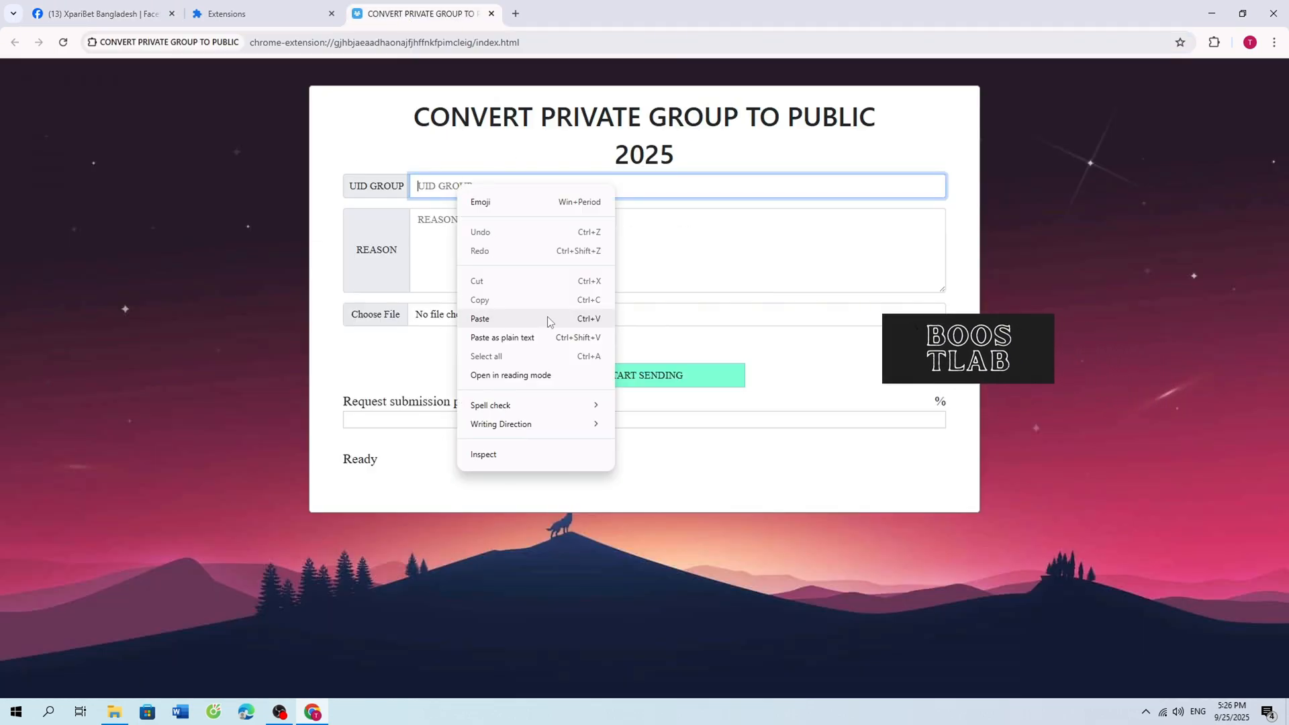
click(479, 319)
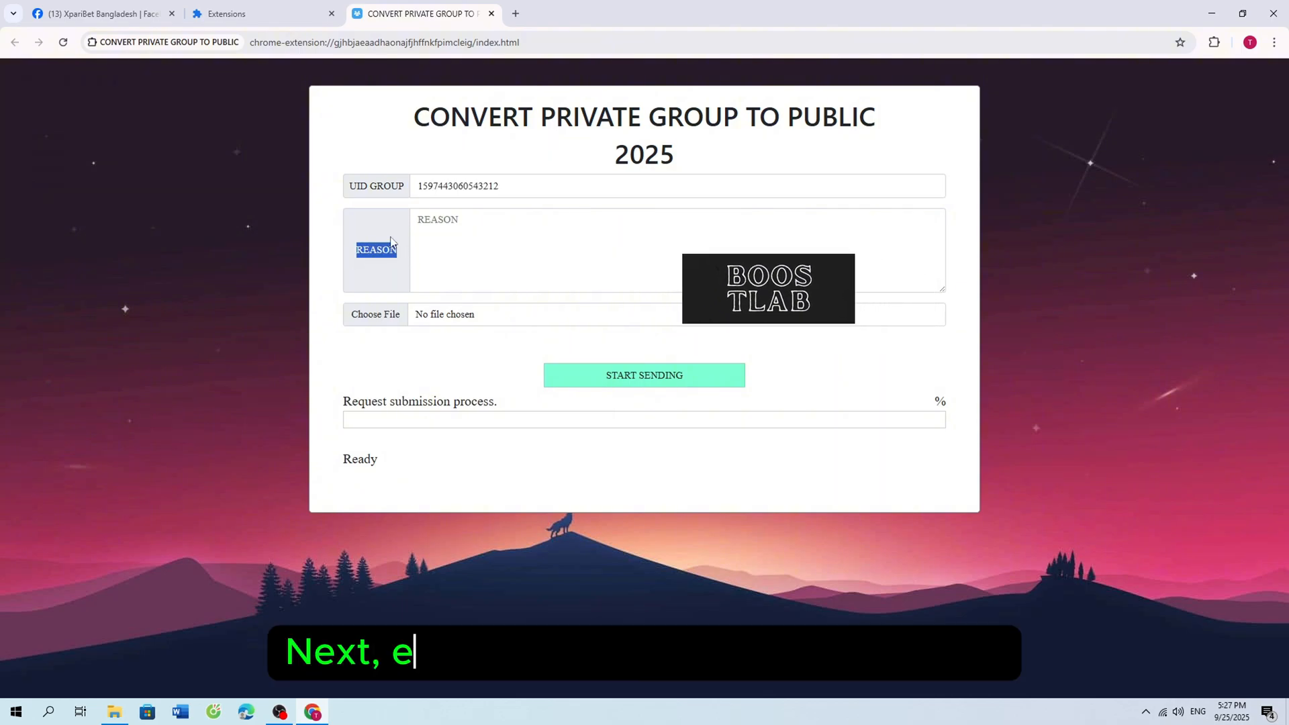
Open the sample reason note in Notepad and copy its request letter into REASON.
click(375, 315)
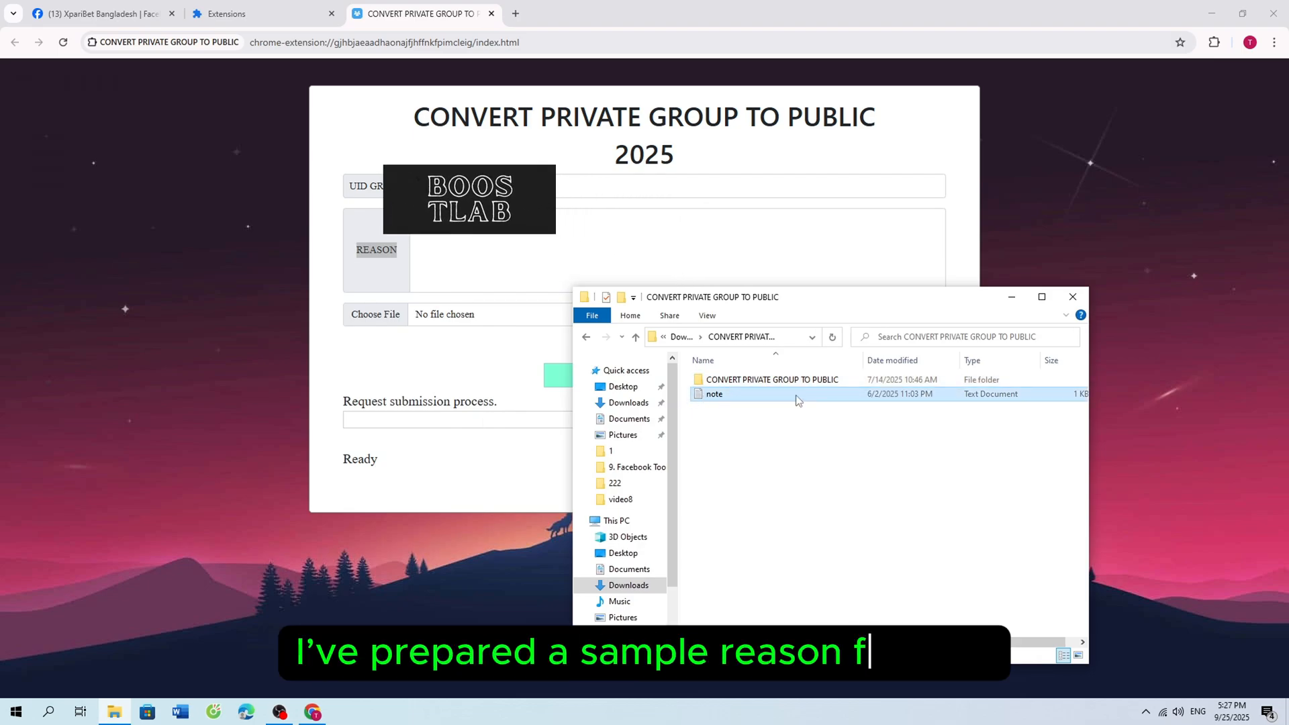
double_click(713, 394)
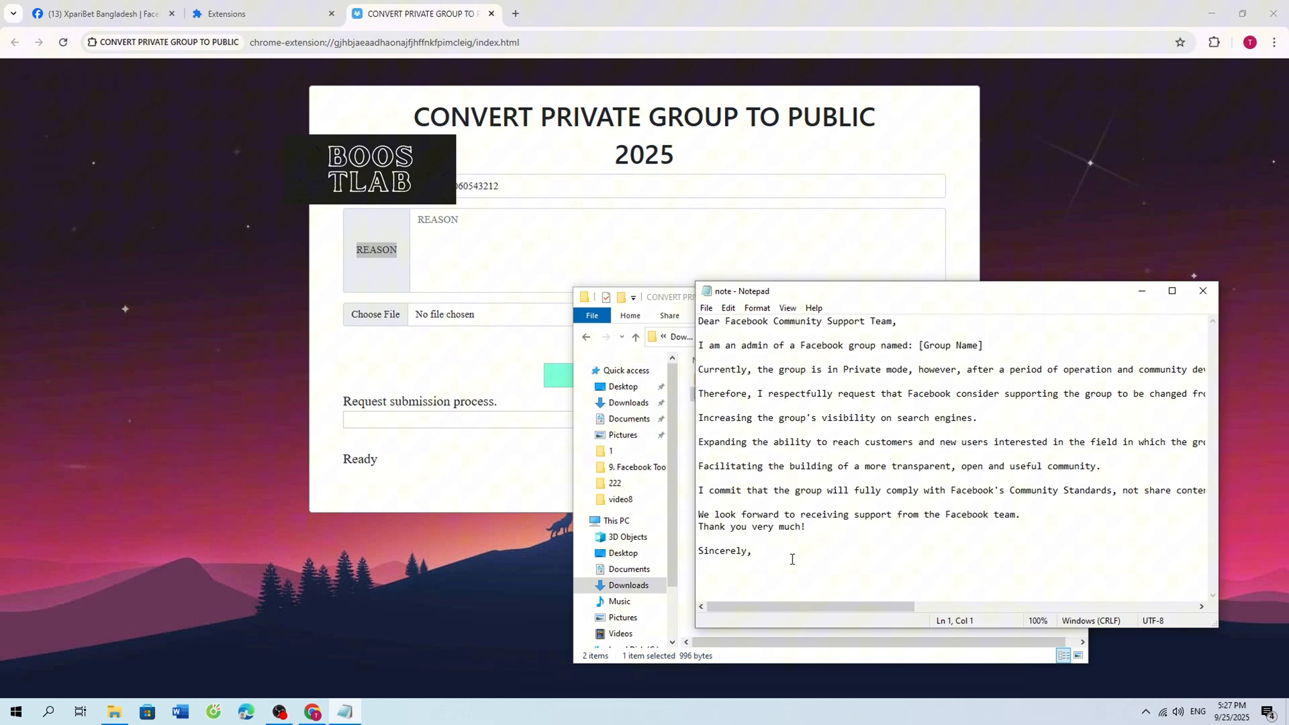
right_click(792, 559)
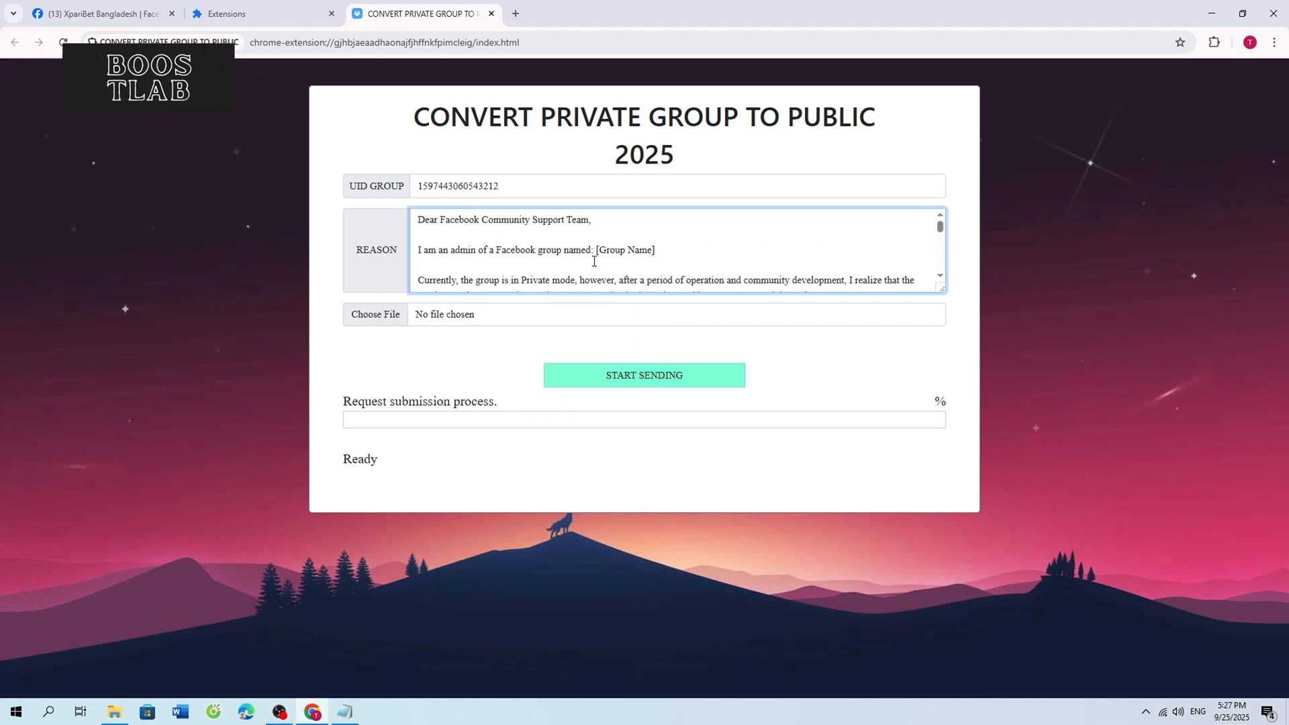
Overwrite the letter's [Group Name] placeholder with 'XpariBet Bangladesh' copied from Facebook.
double_click(626, 250)
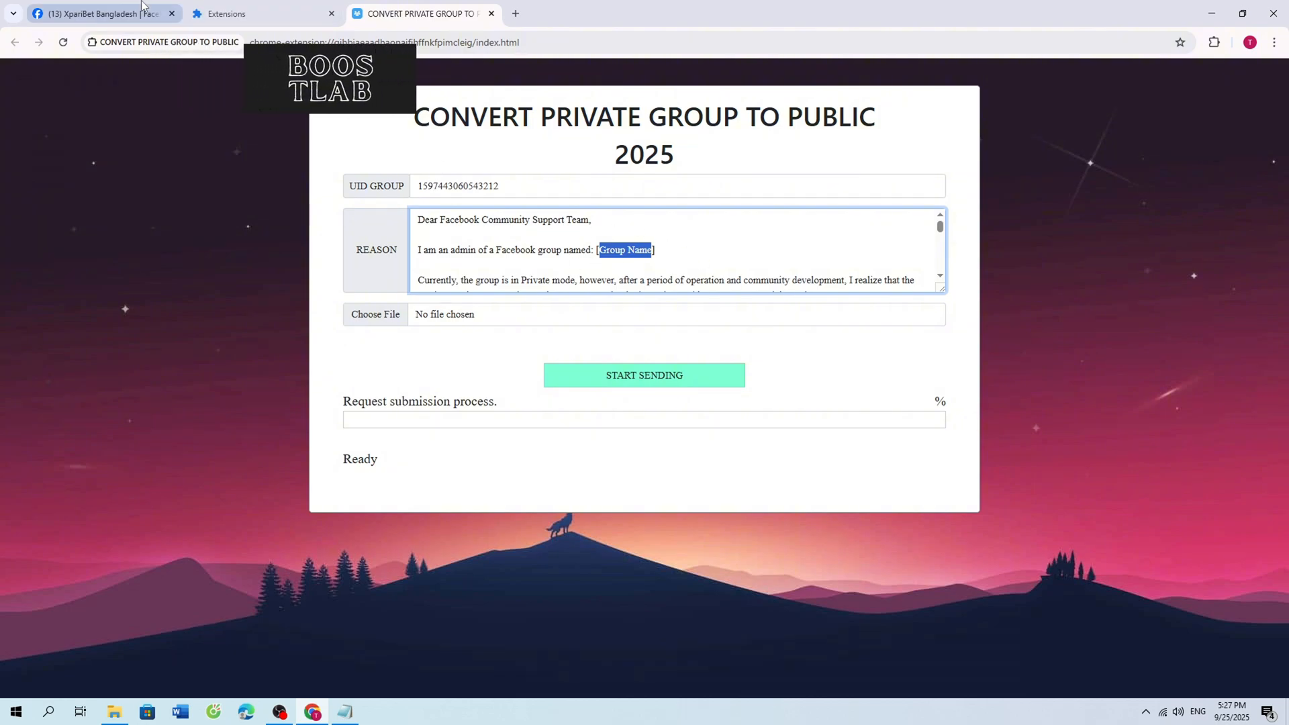
click(99, 13)
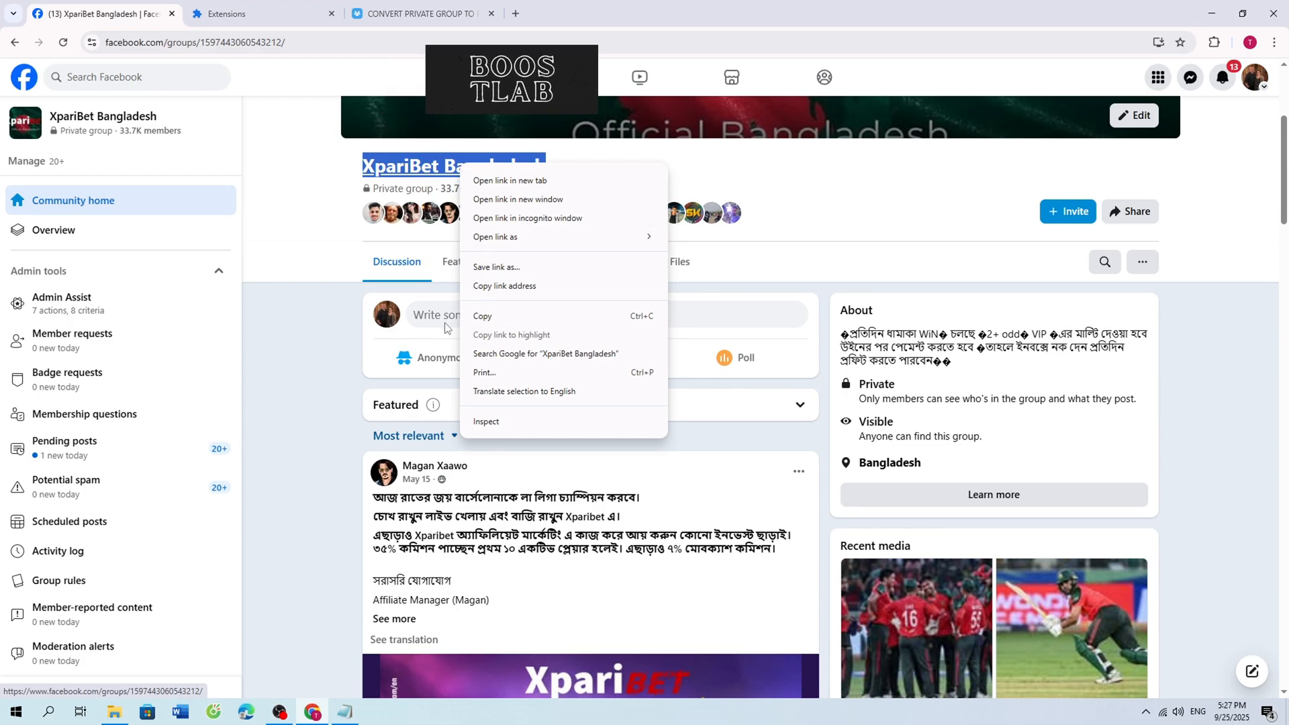
click(419, 13)
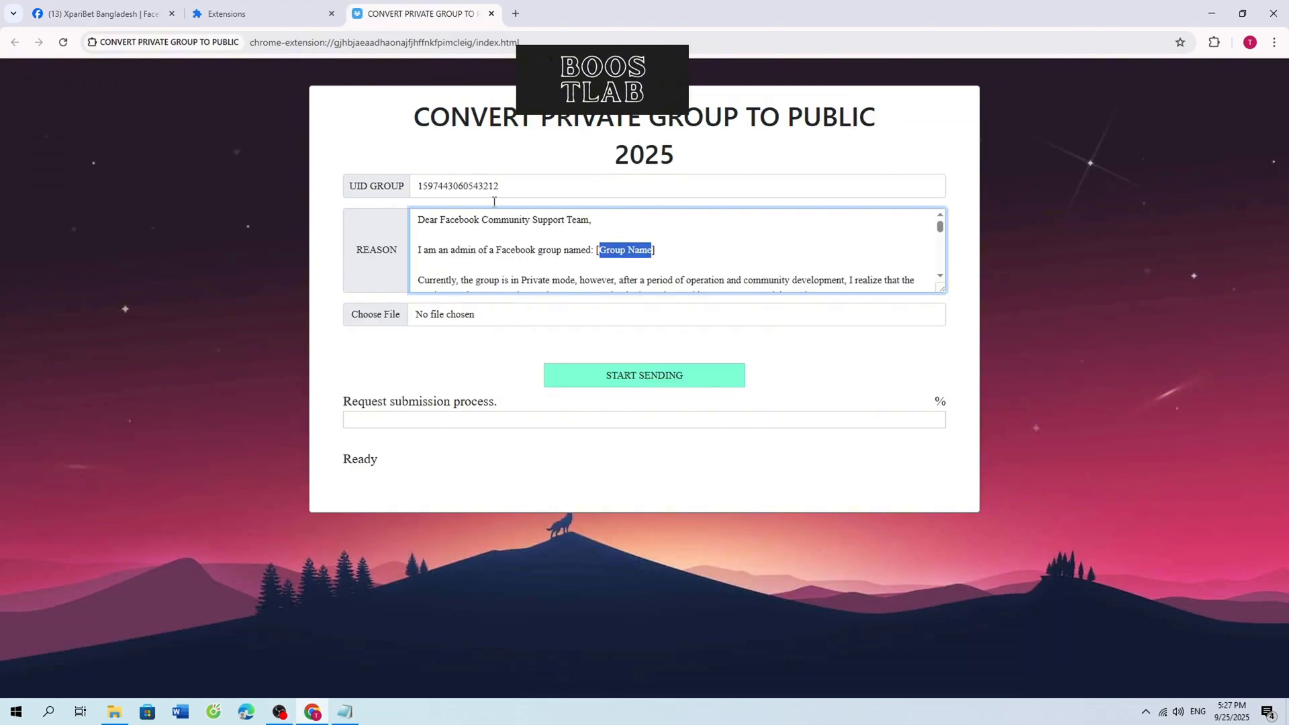
right_click(625, 249)
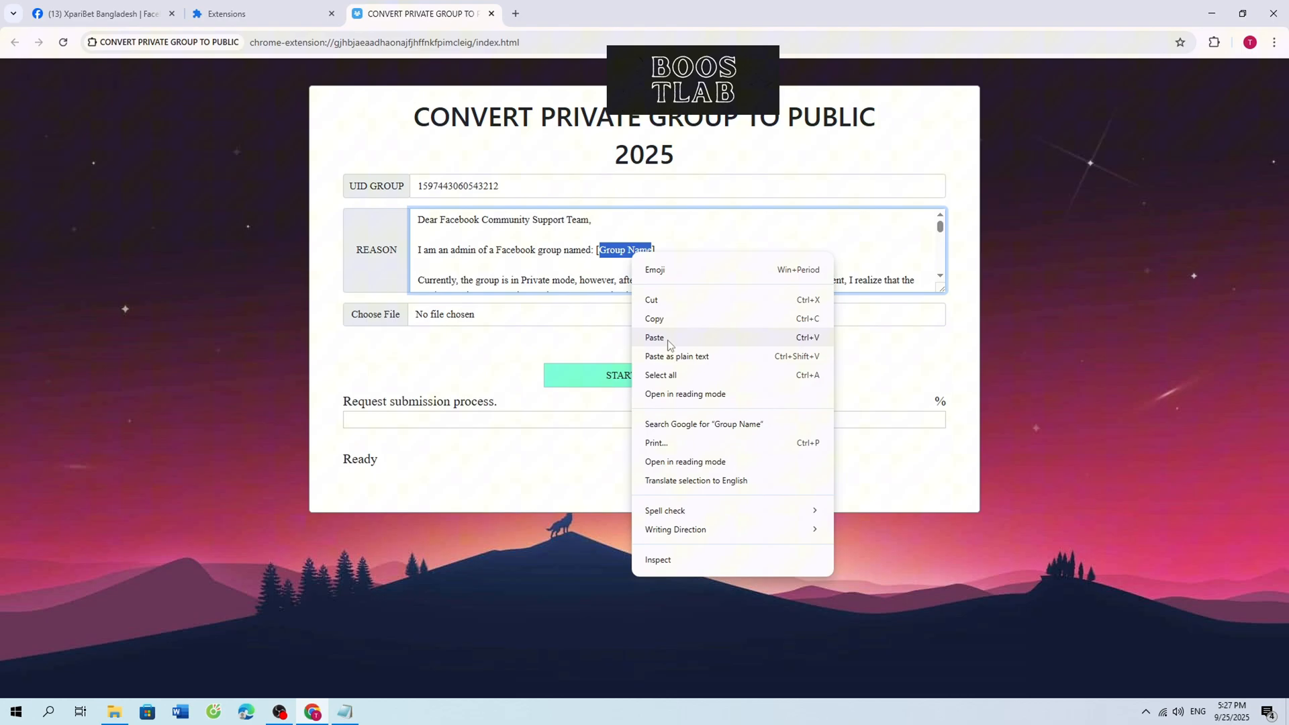
click(654, 337)
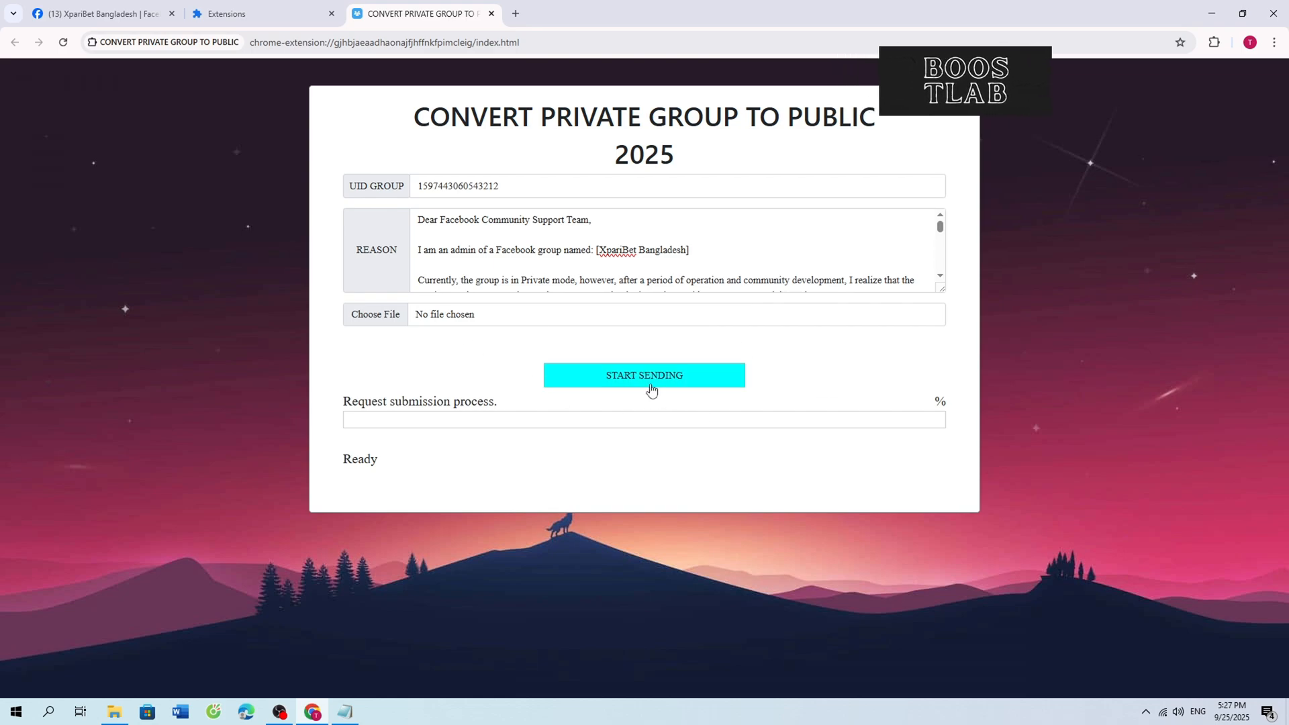
Send the request via START SENDING until 100% Request successful, then revisit Facebook.
click(644, 375)
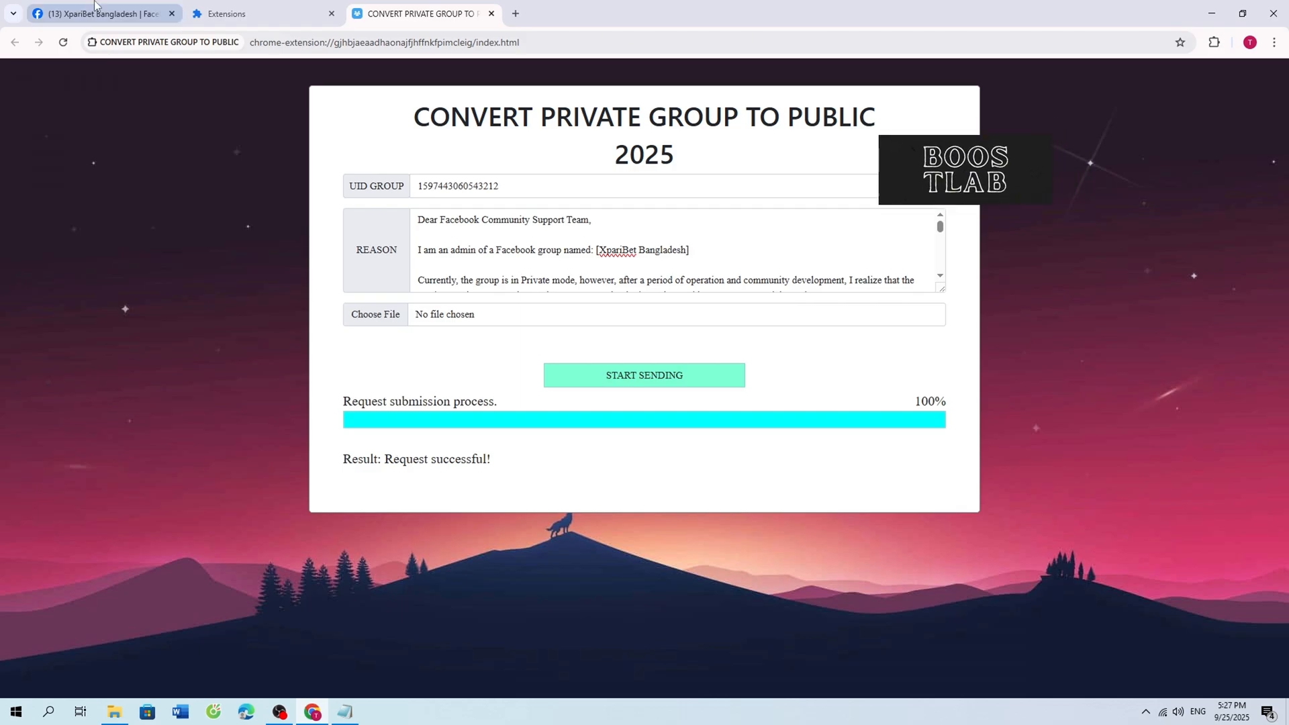
click(98, 14)
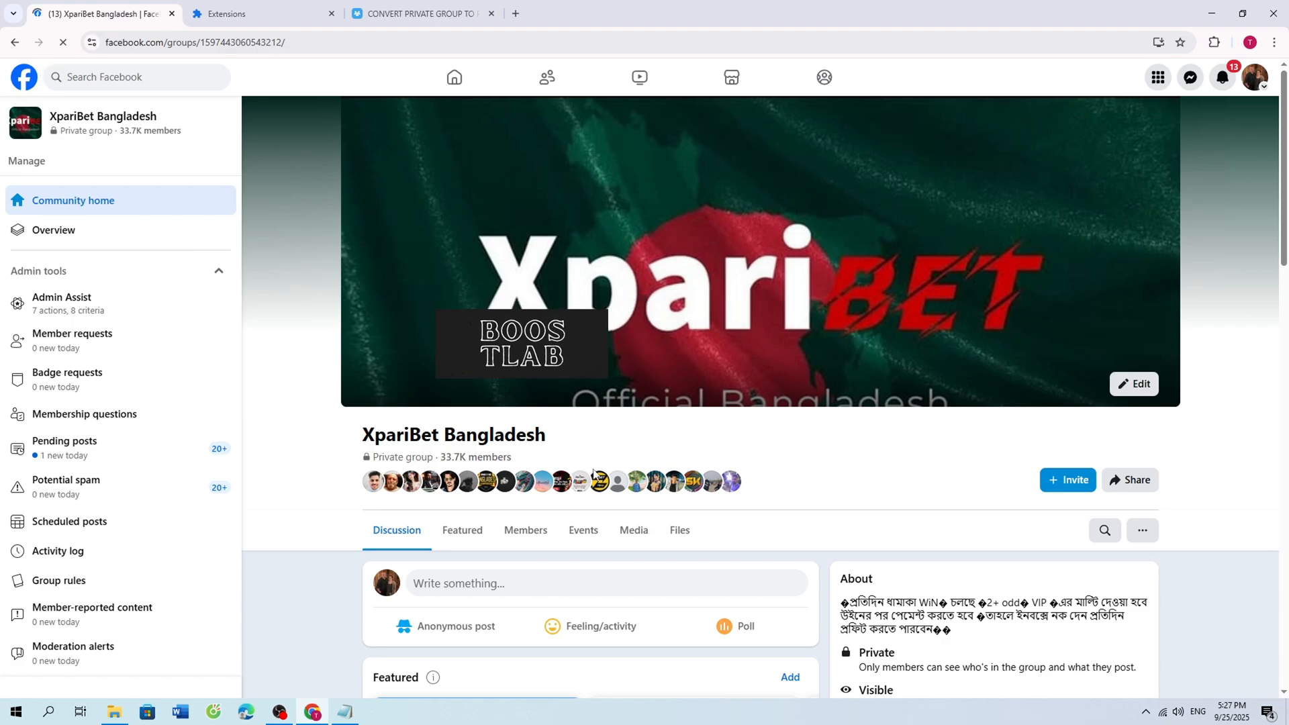
Scroll down to the group's About box and reload the page.
scroll(down, 3)
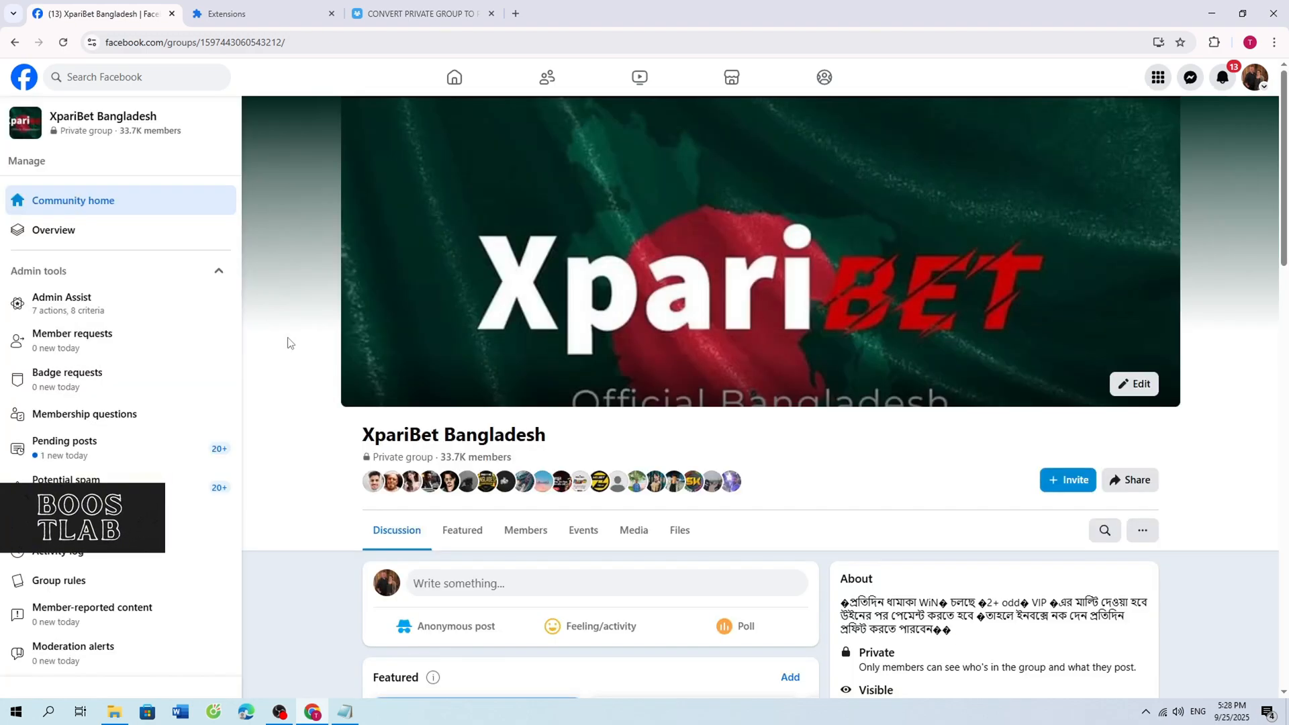
scroll(down, 3)
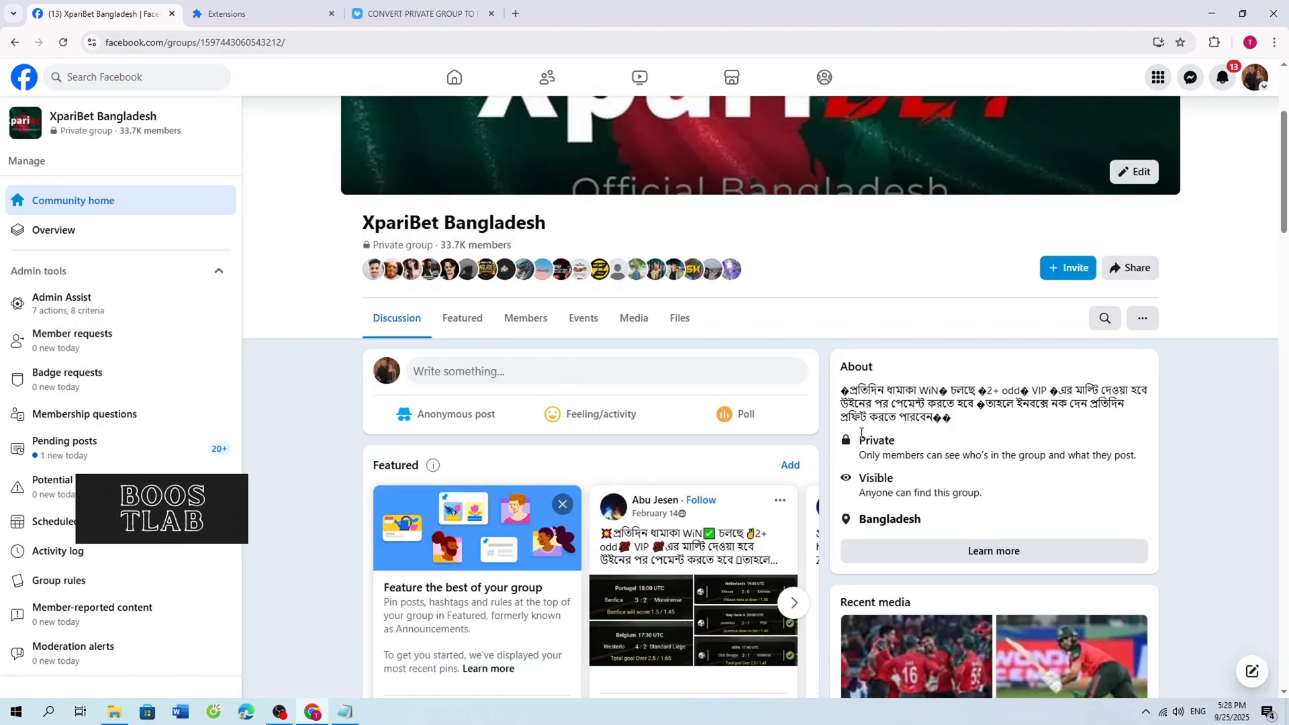
click(62, 42)
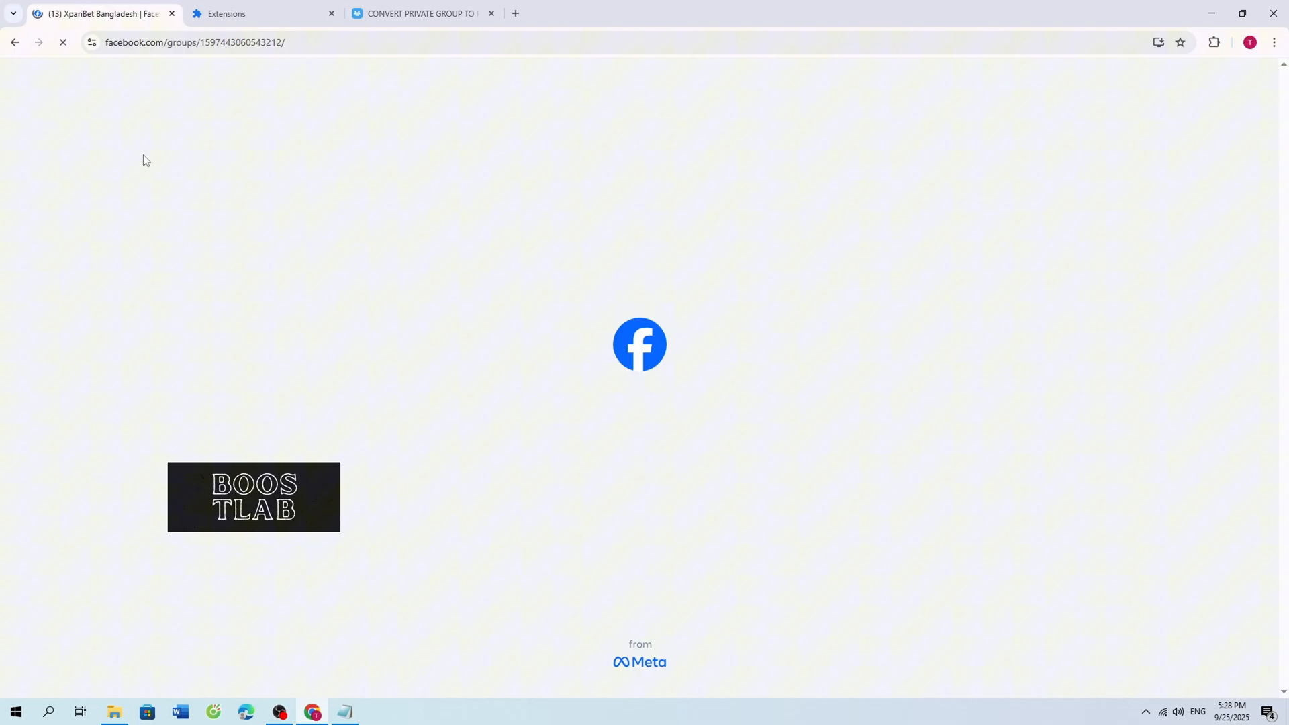